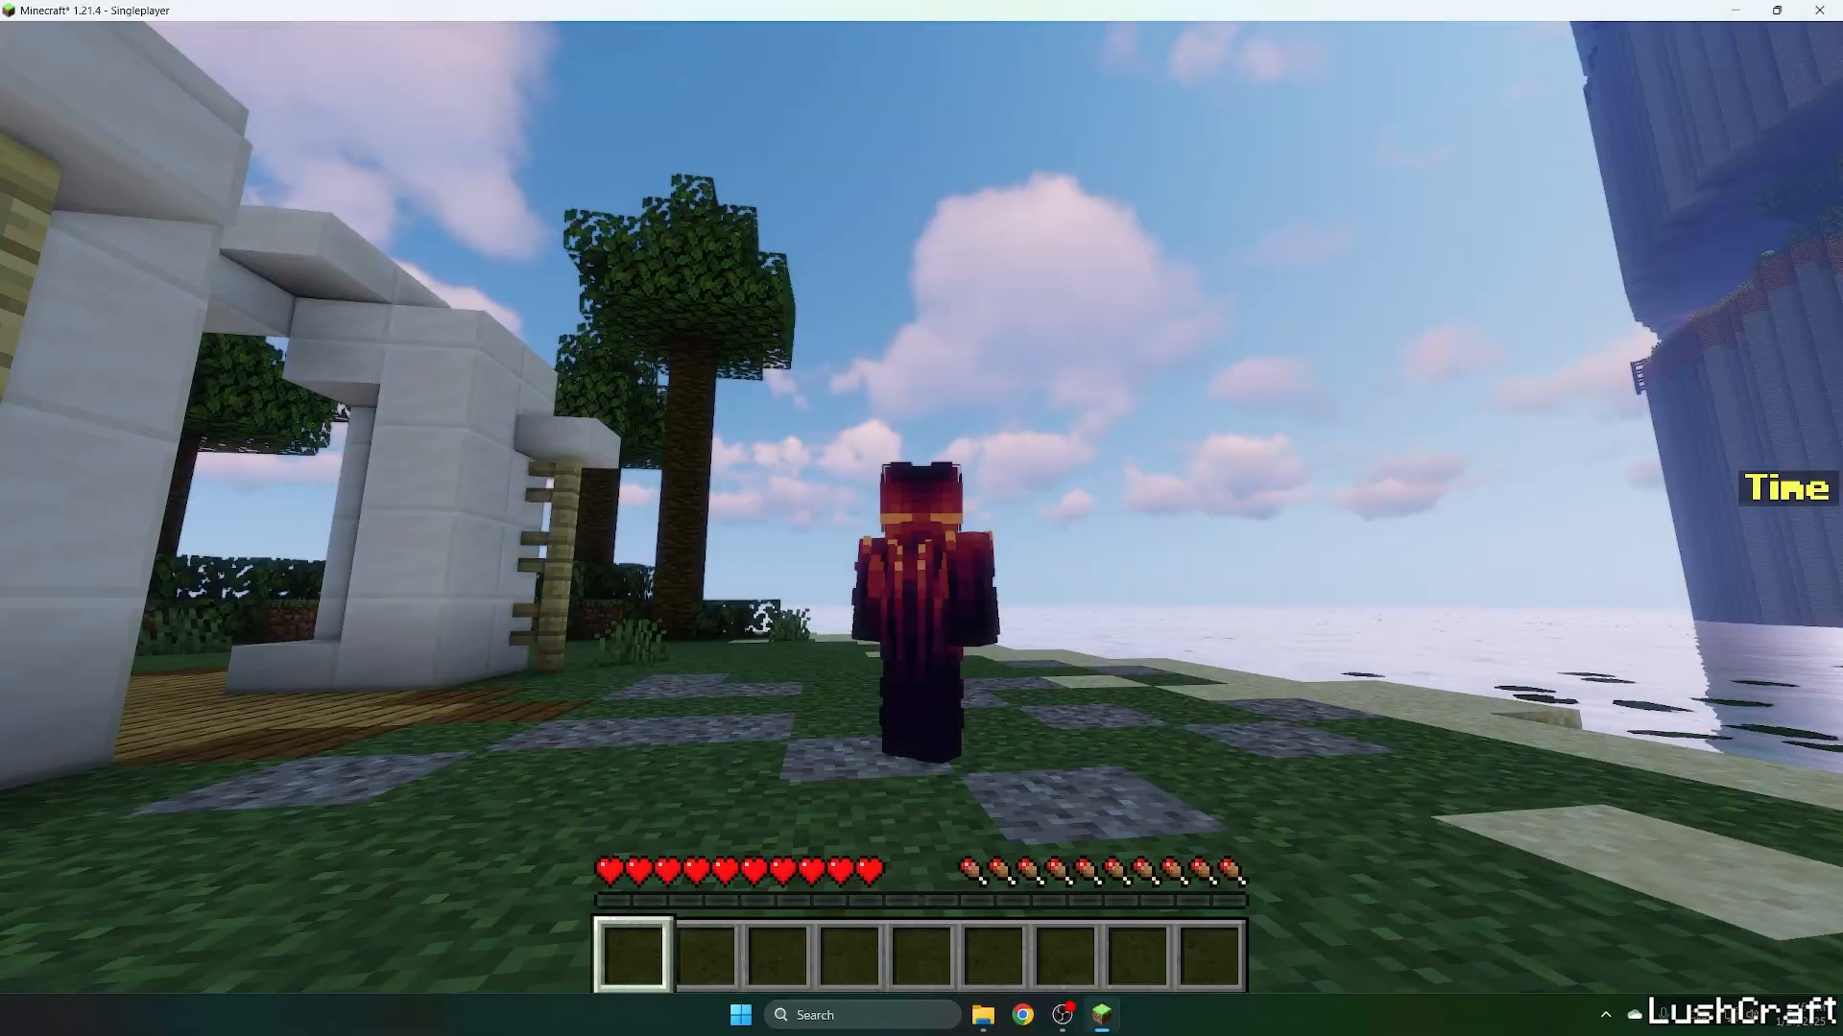
mouse_move(921, 512)
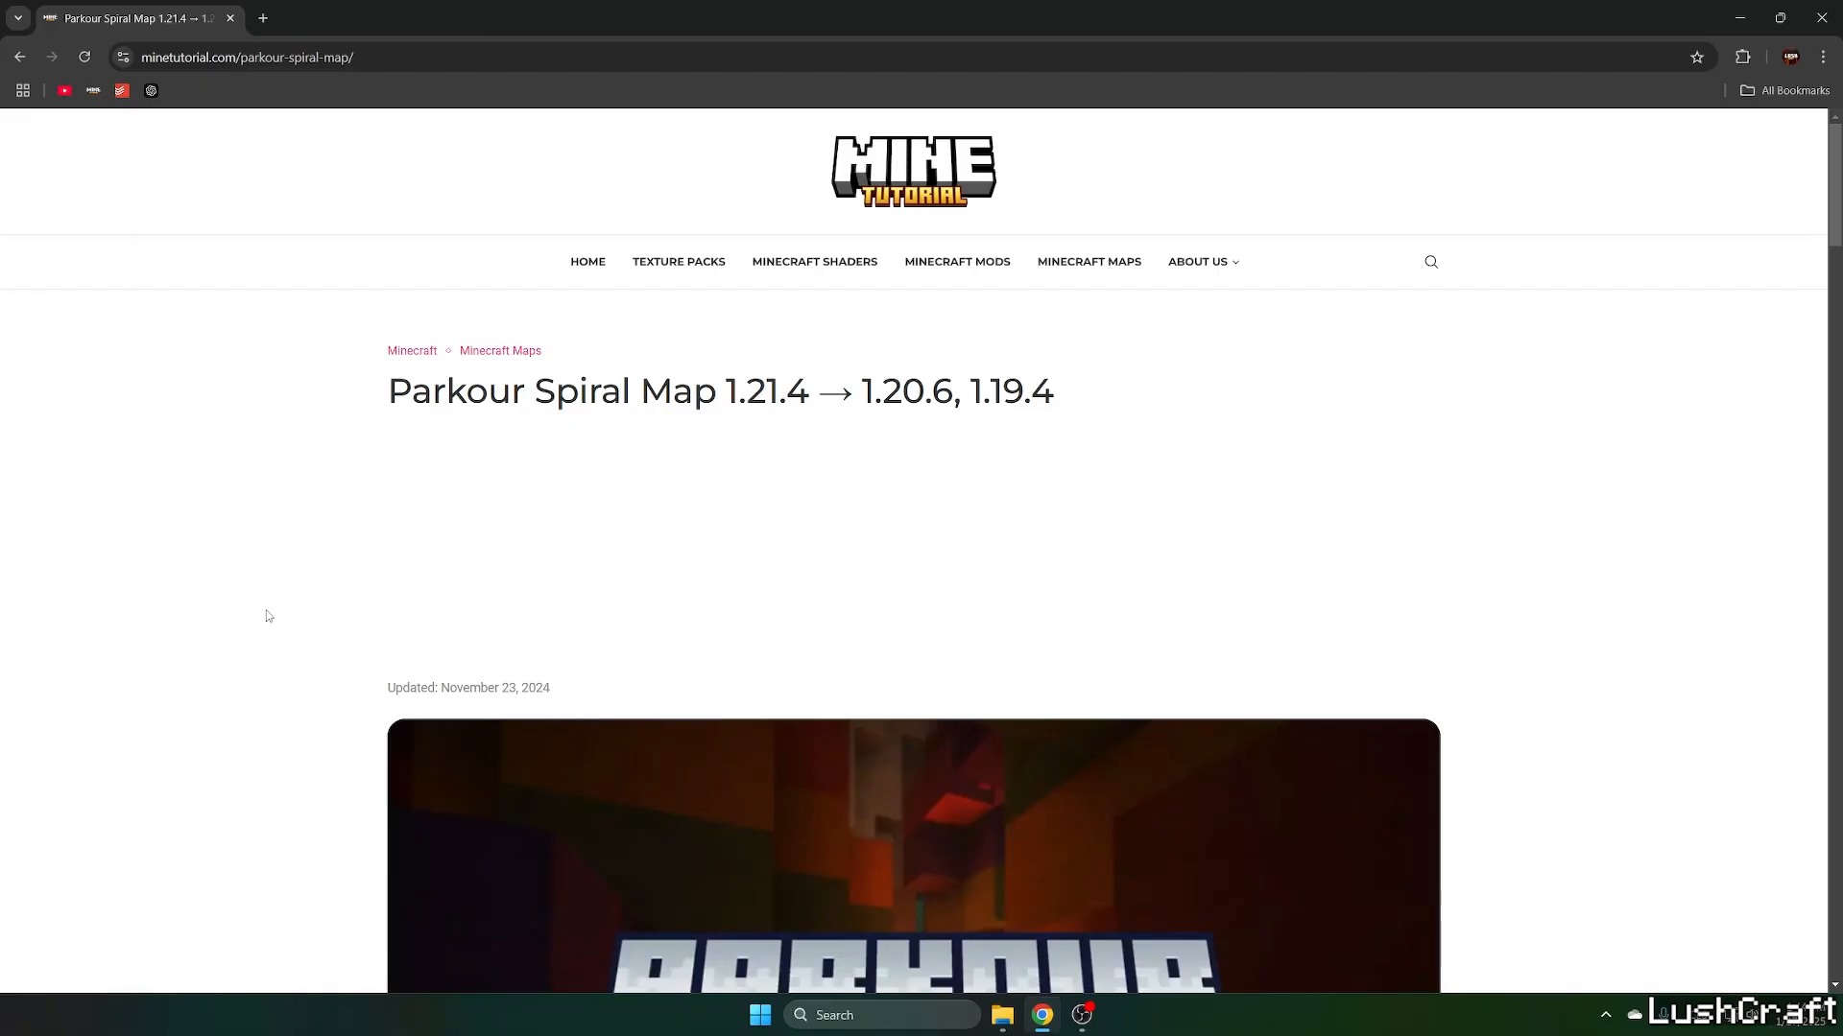
mouse_move(247, 605)
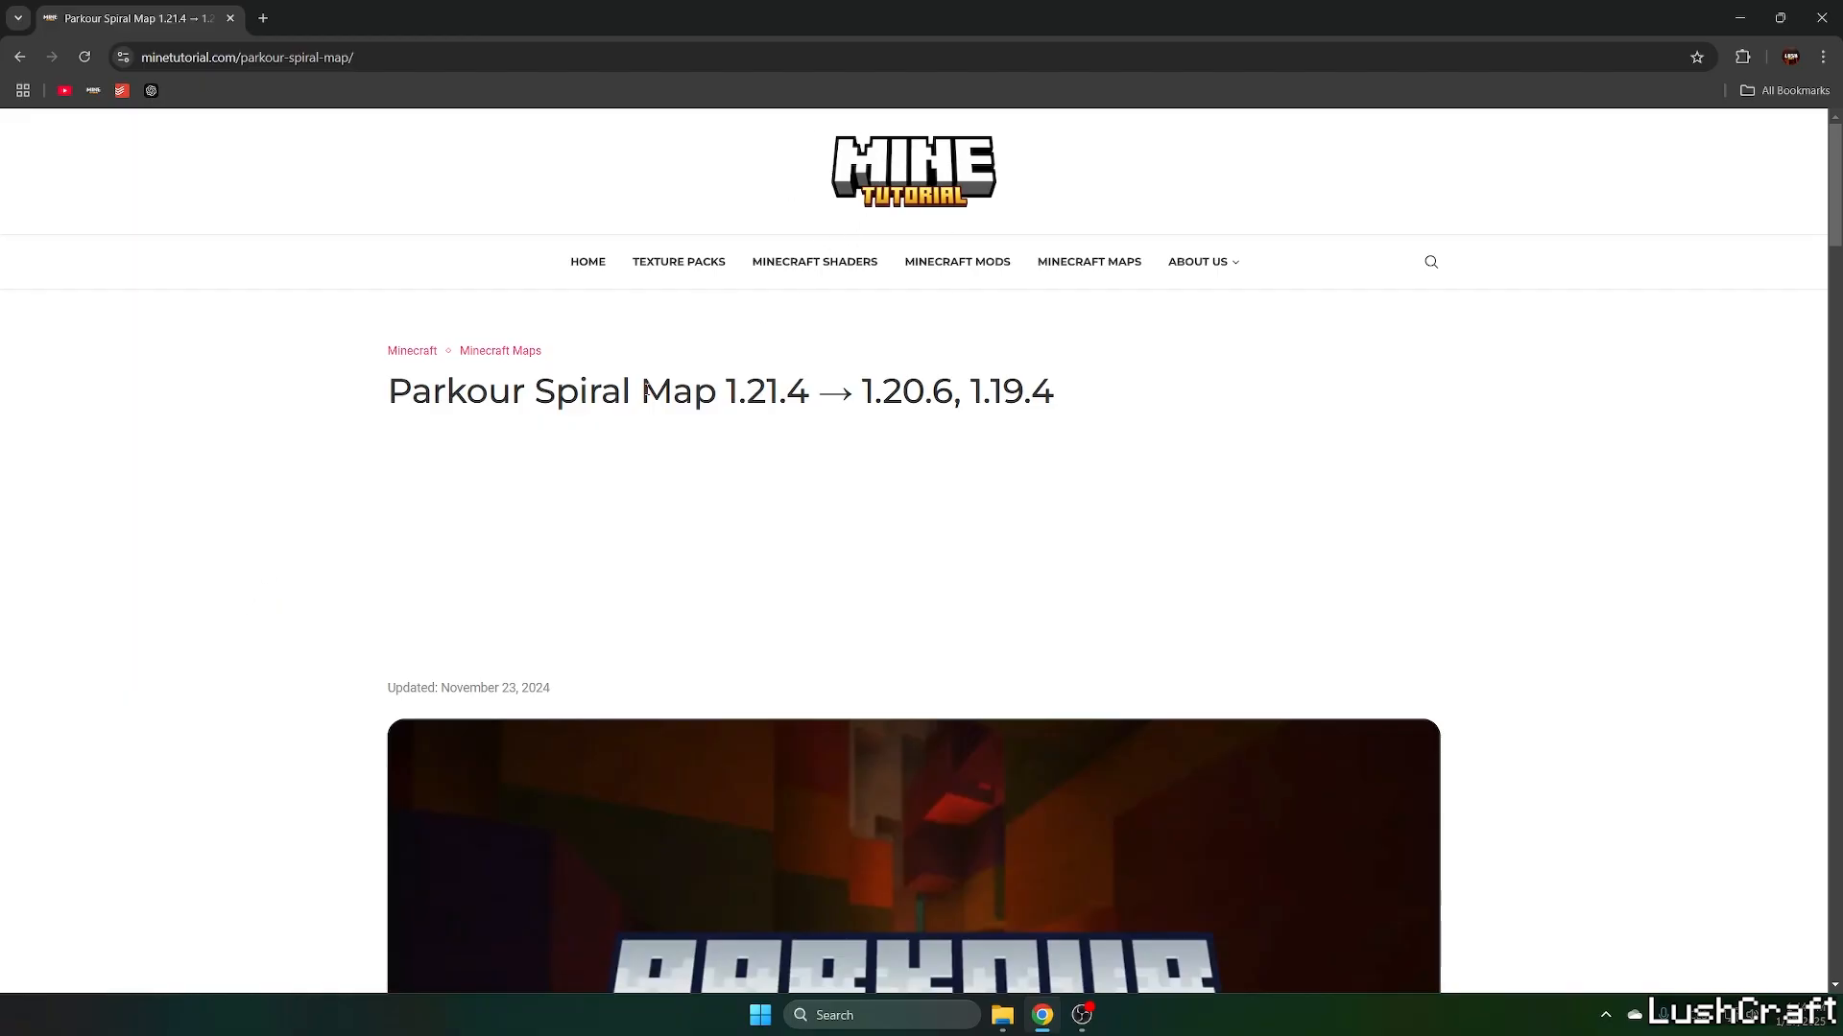
- Follow the '[1.21.x – 1.20.x] Parkour Spiral Map' download link to its Planet Minecraft page
scroll("down", 3)
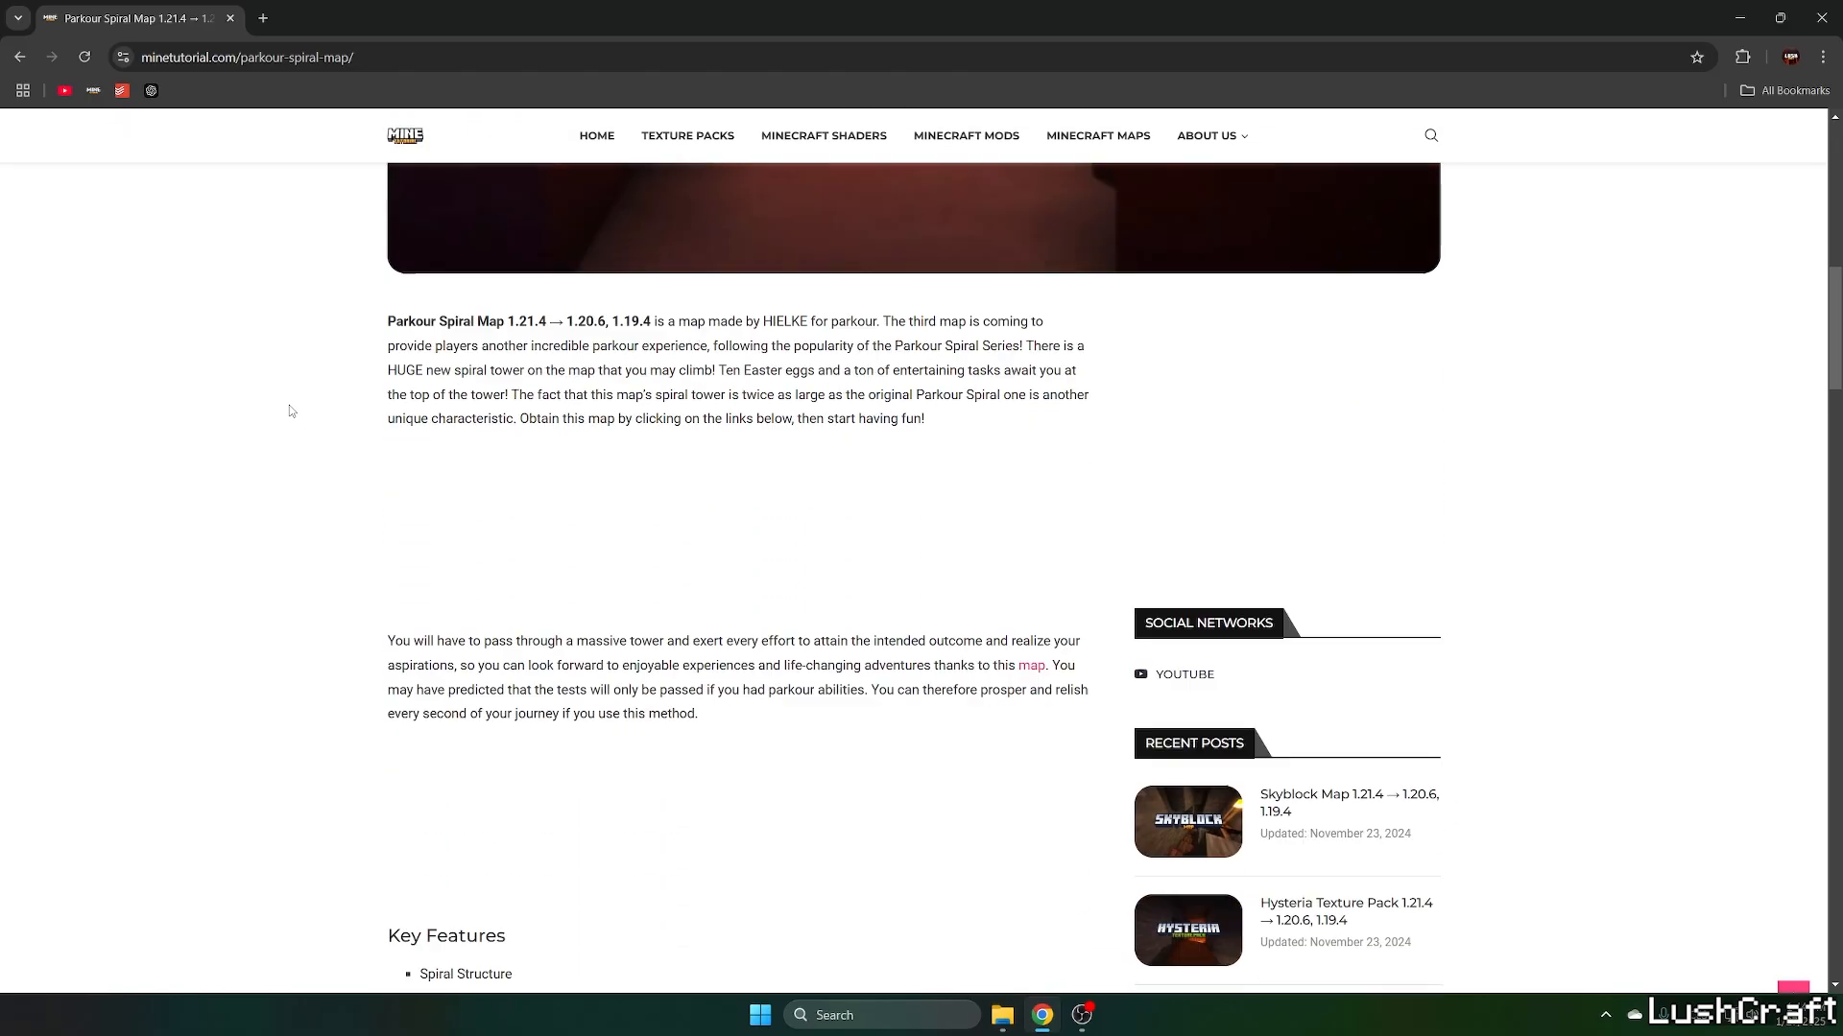
scroll("down", 3)
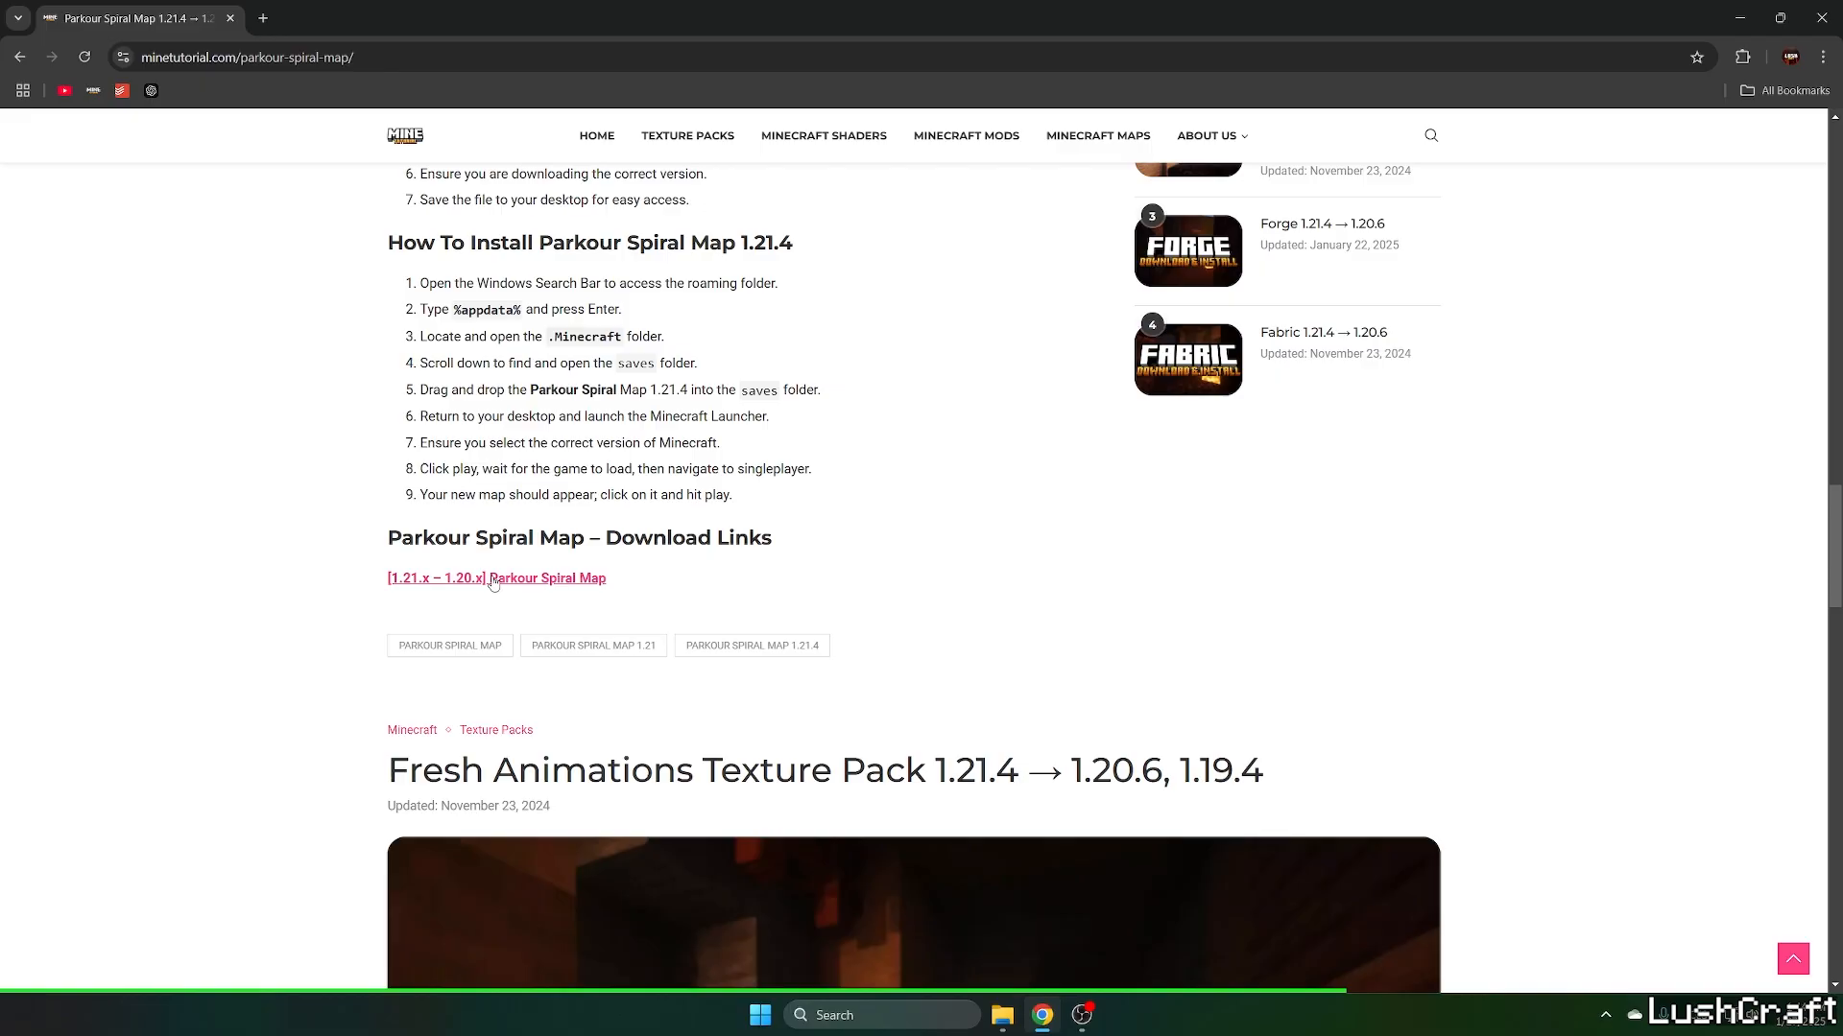
left_click(496, 578)
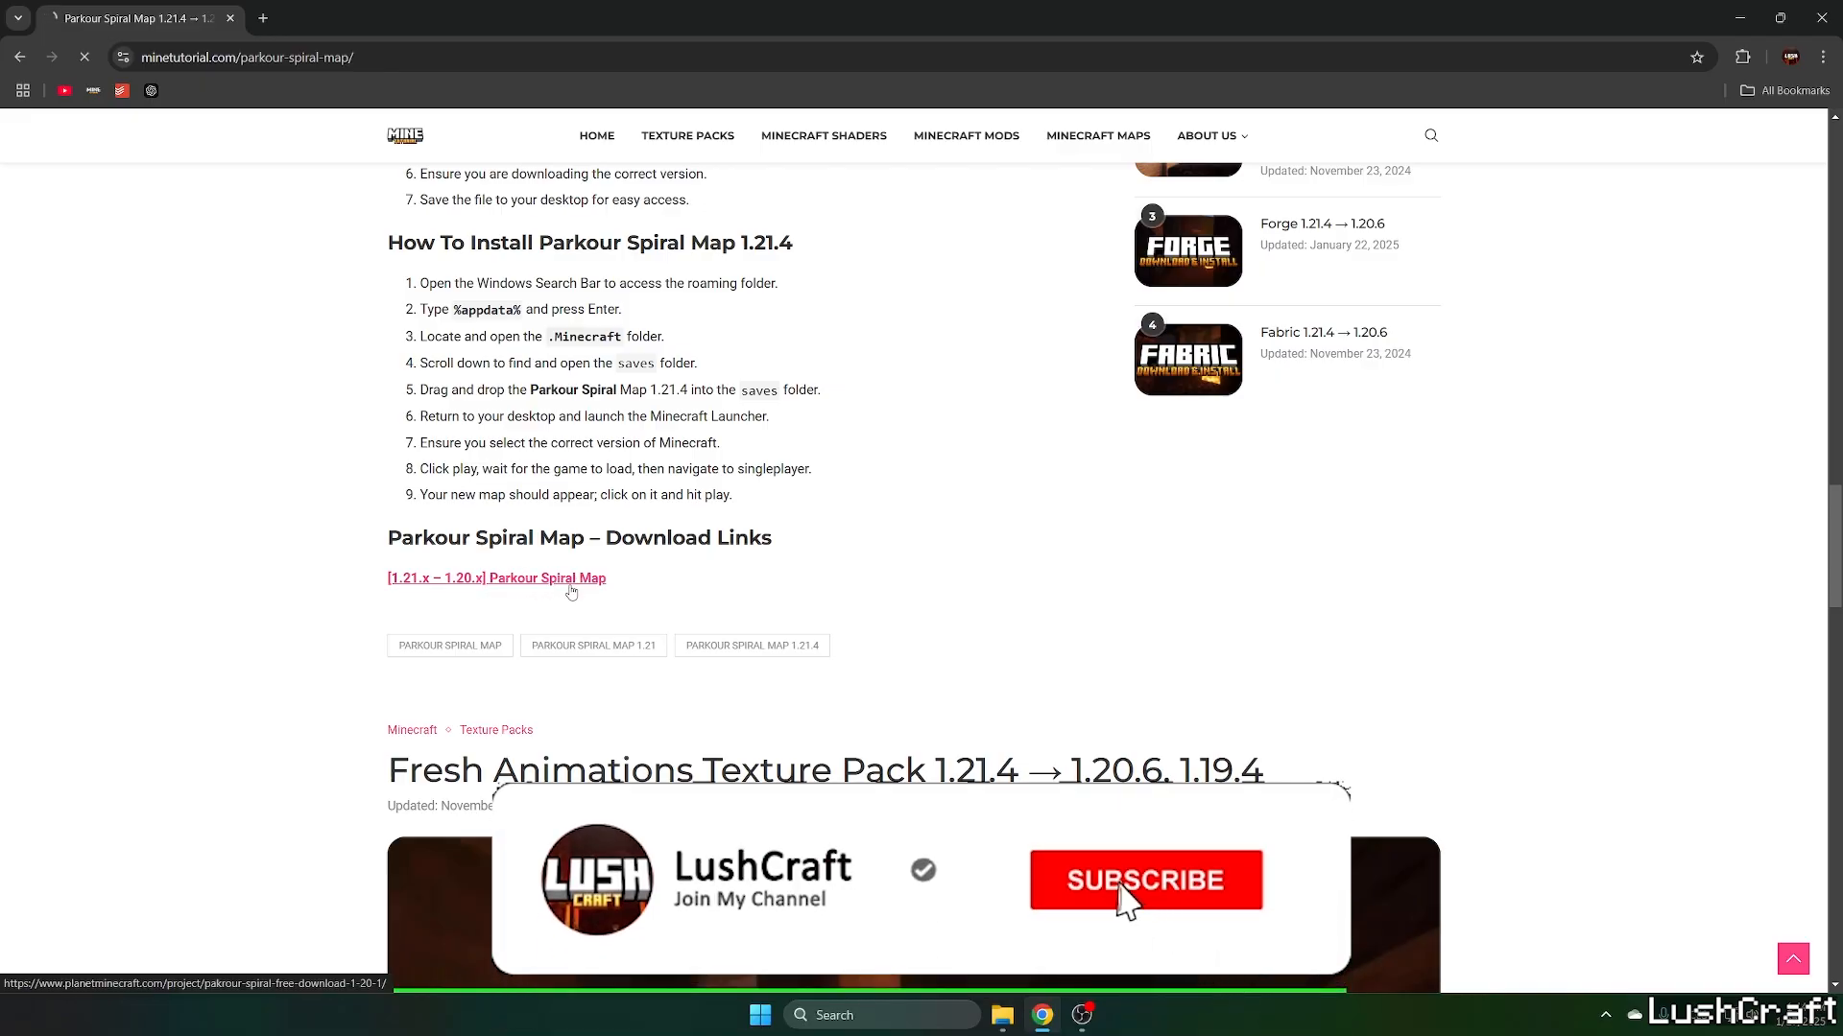
left_click(496, 577)
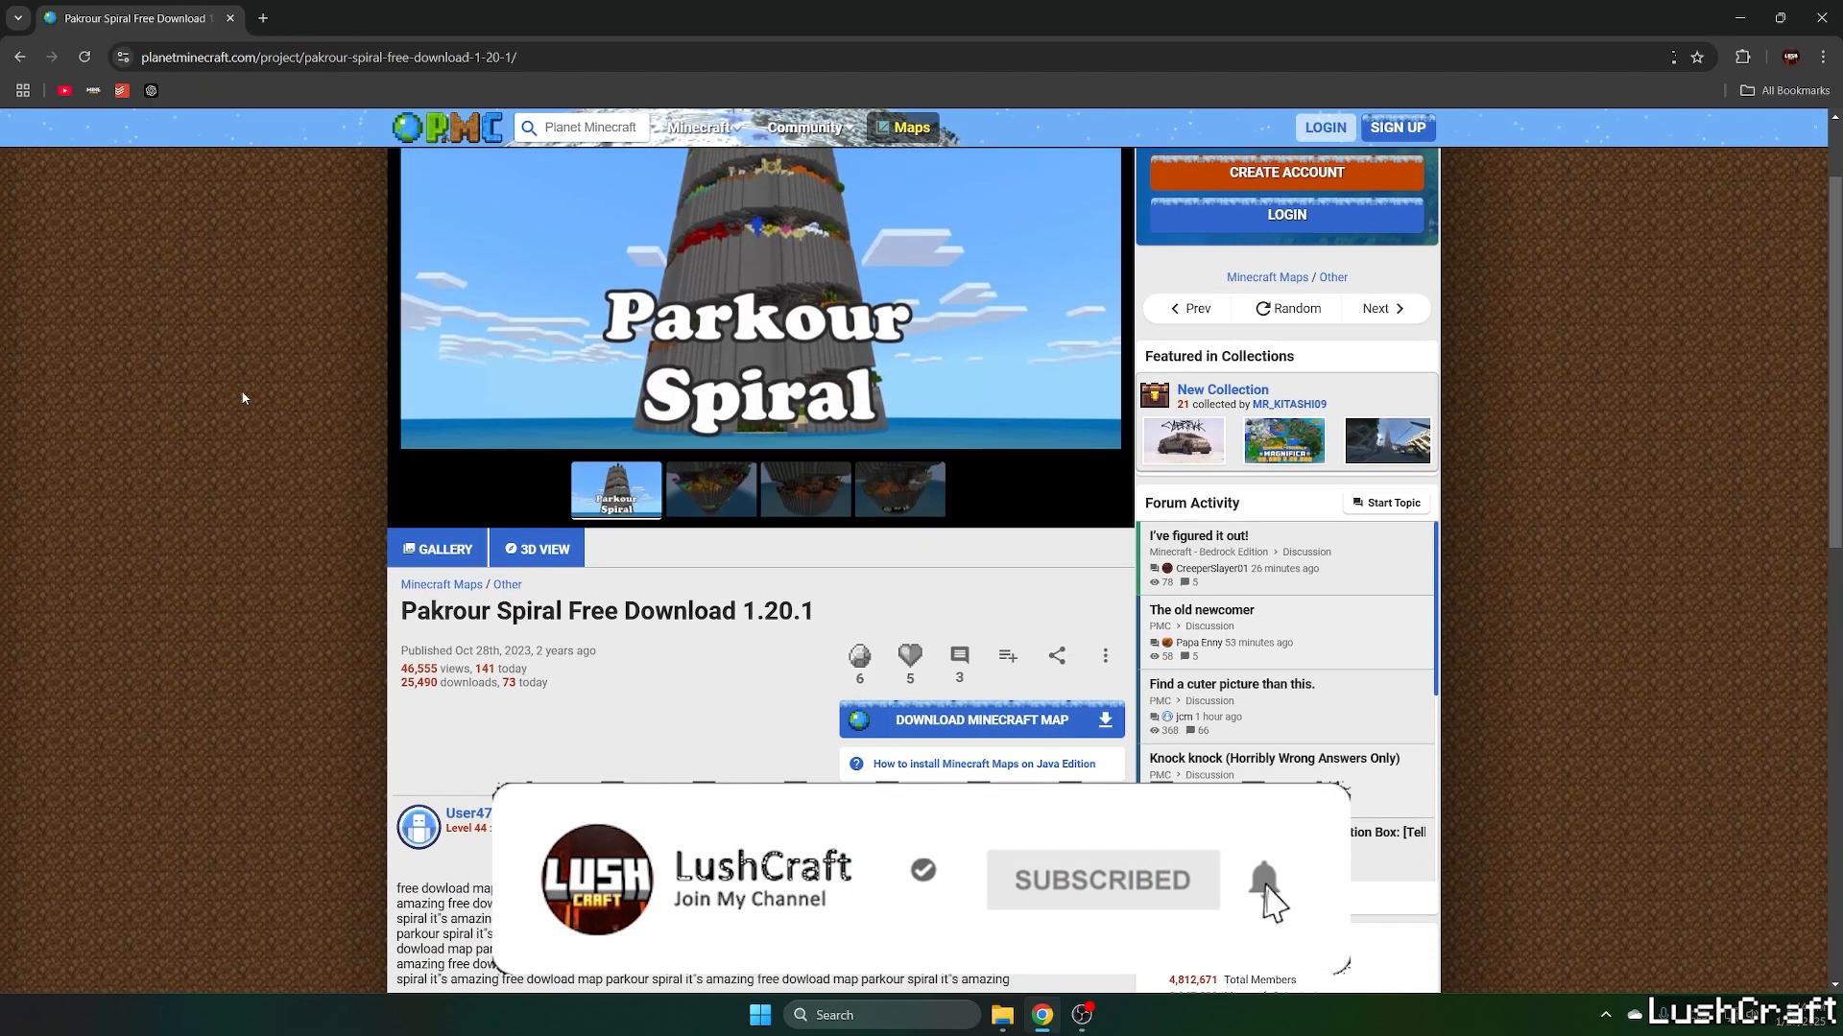
- Start the 'Download Minecraft Map' sponsor countdown so the zip downloads
left_click(982, 719)
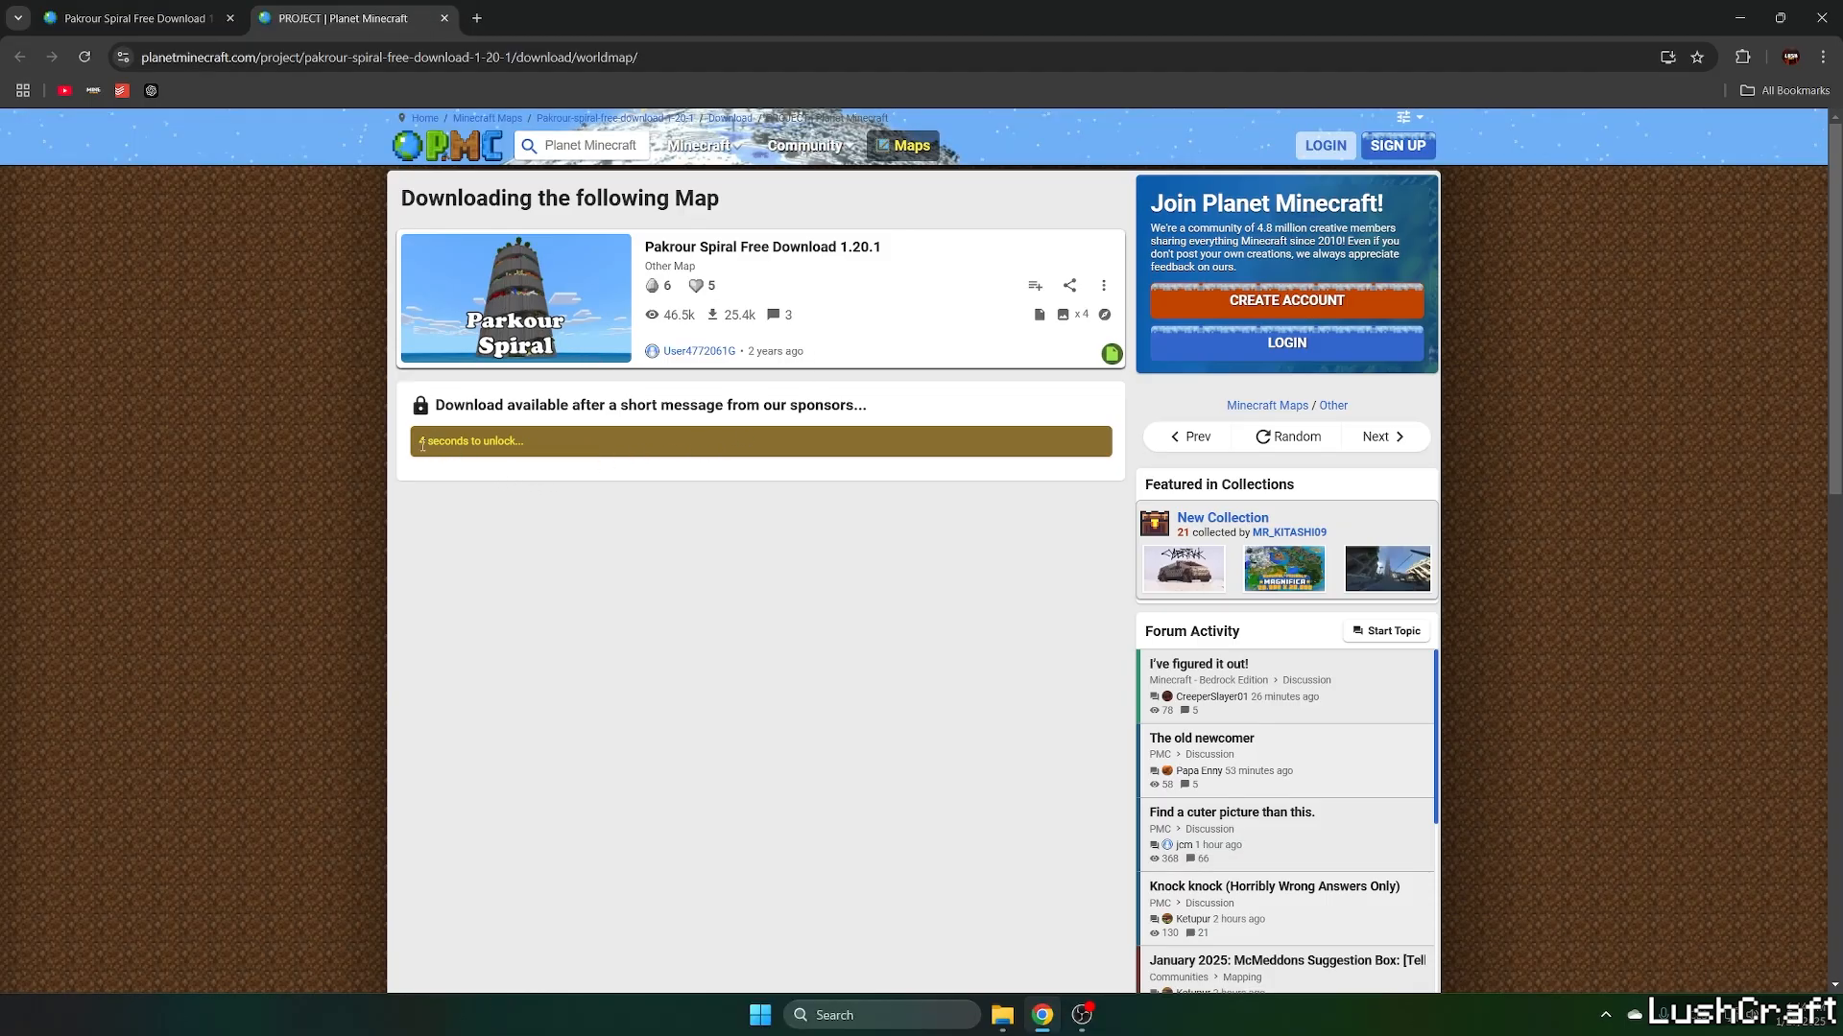
mouse_move(534, 453)
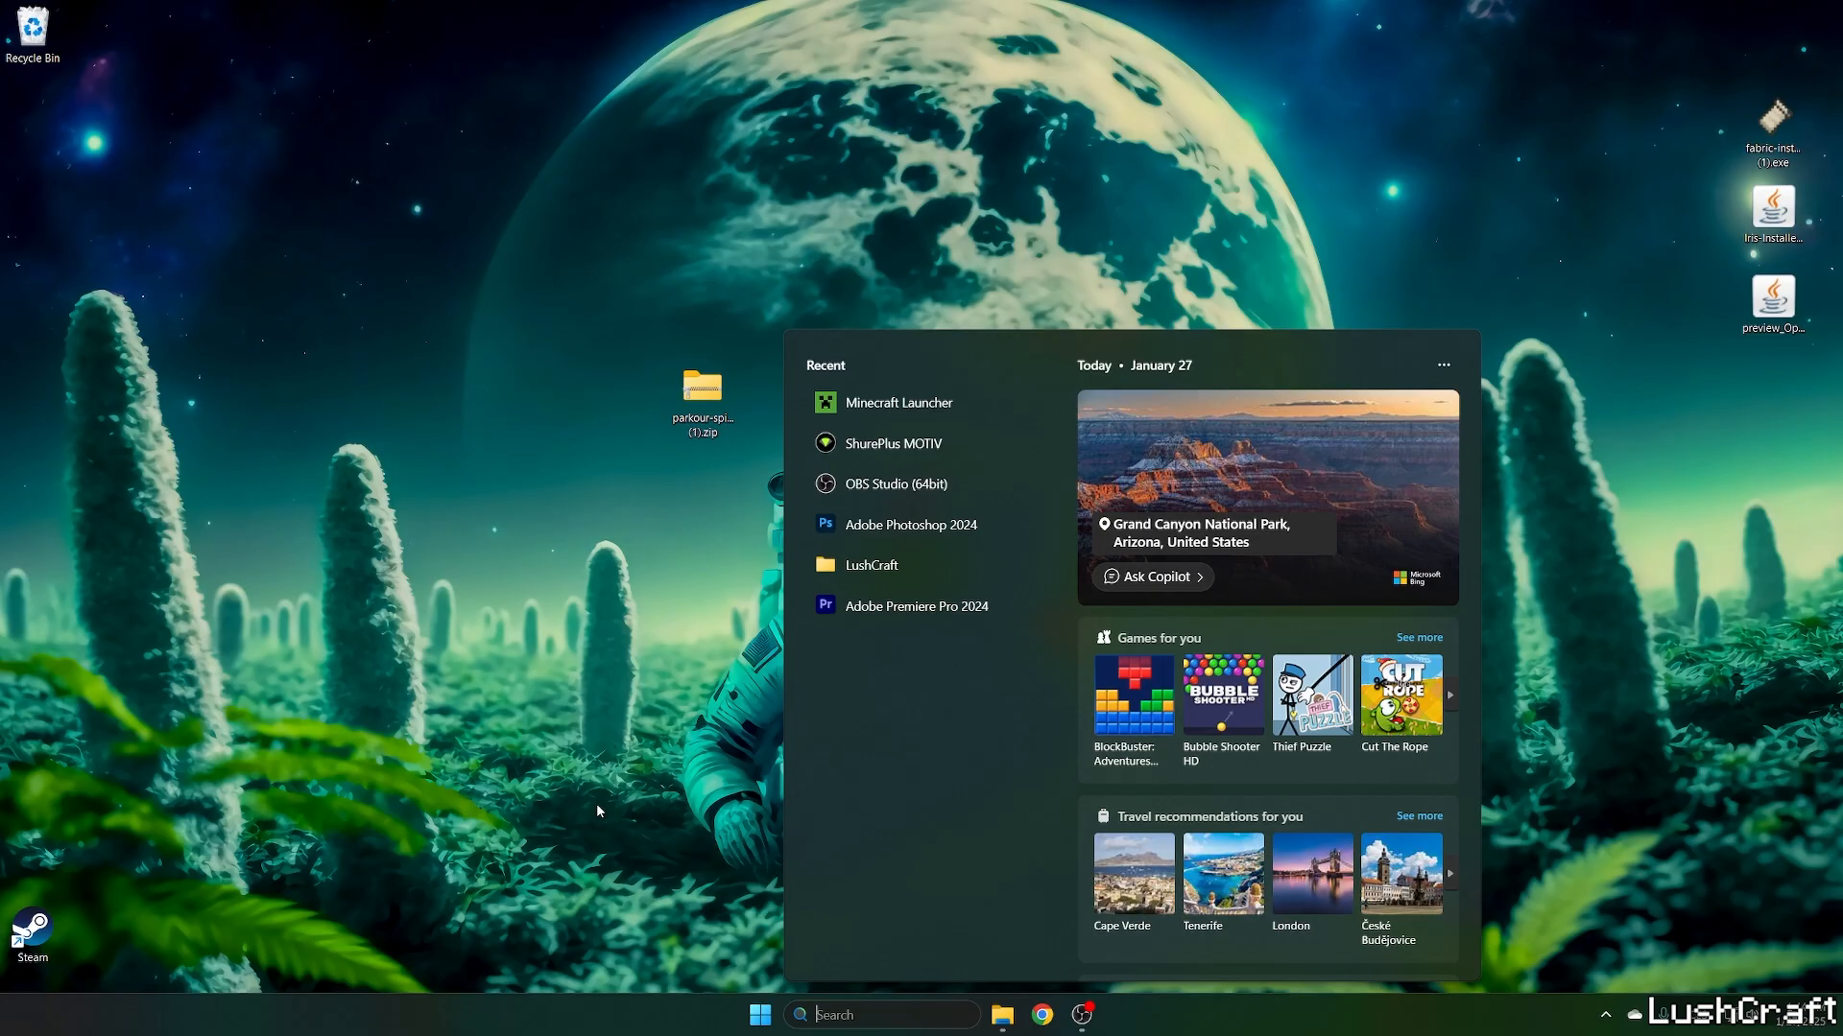
- Navigate via %appdata% into Roaming > .minecraft > saves
type("%appdata%")
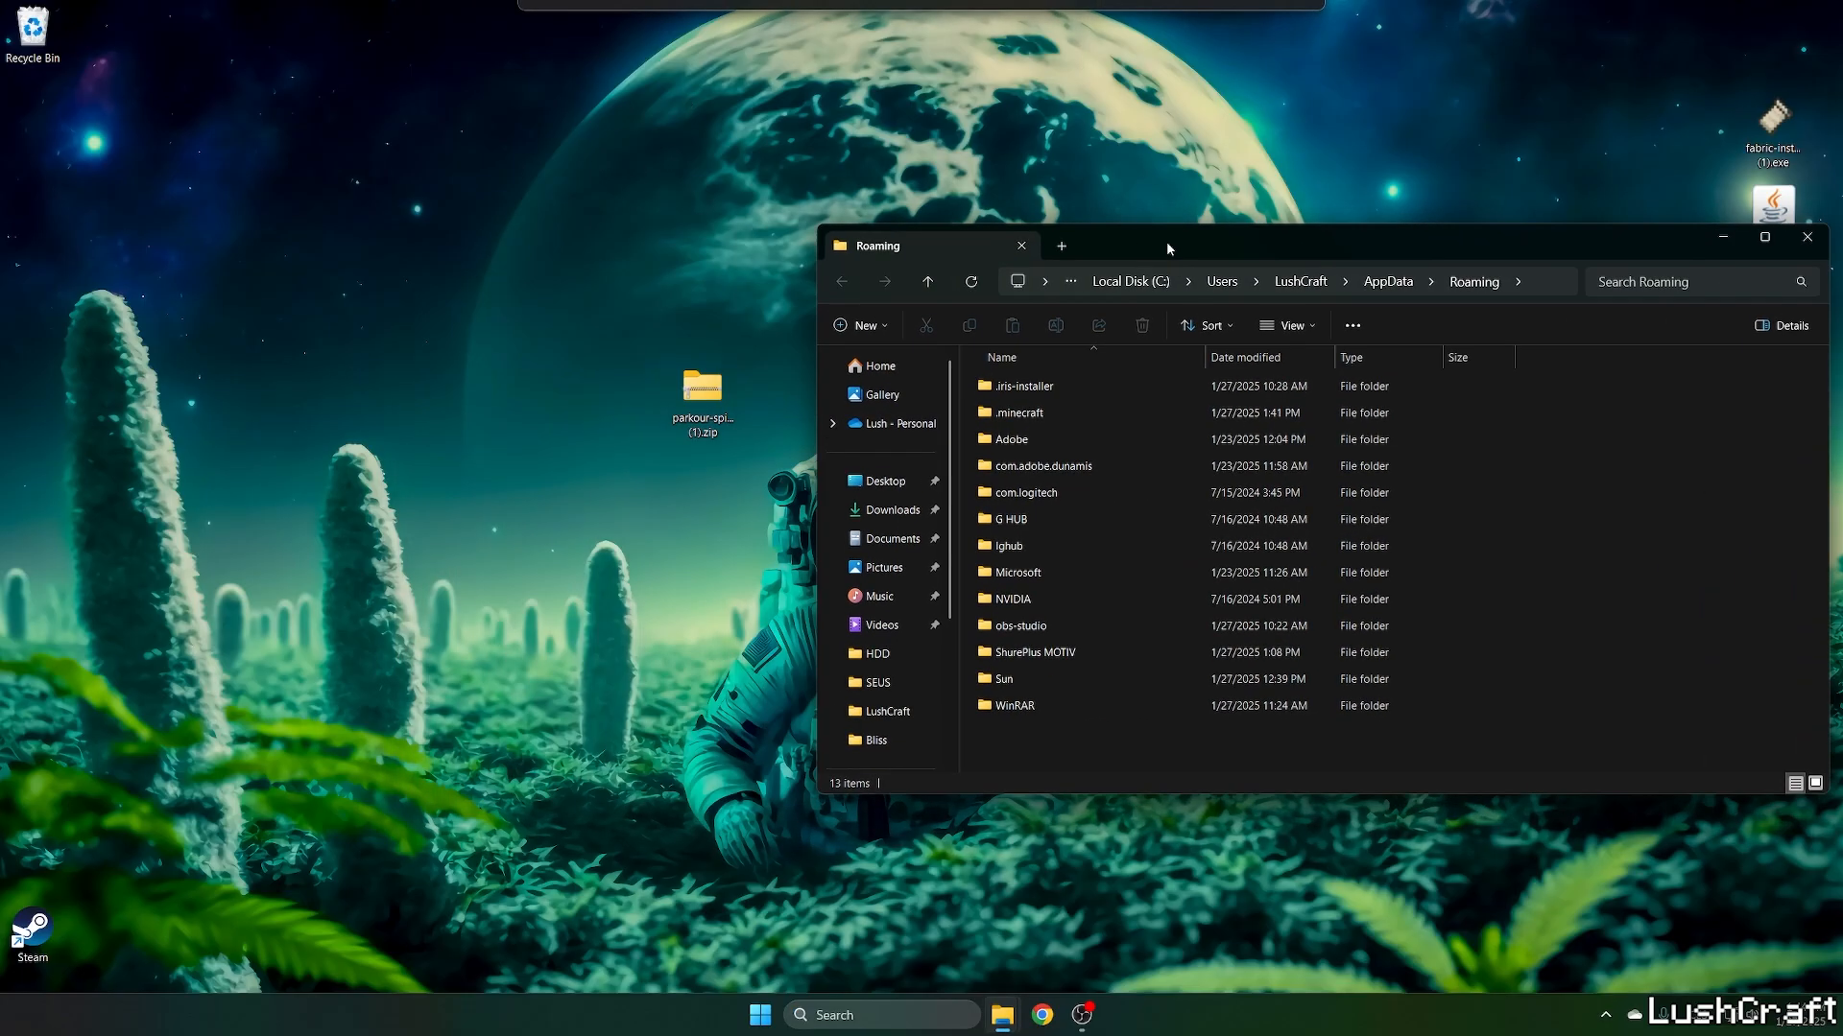
left_click(1019, 413)
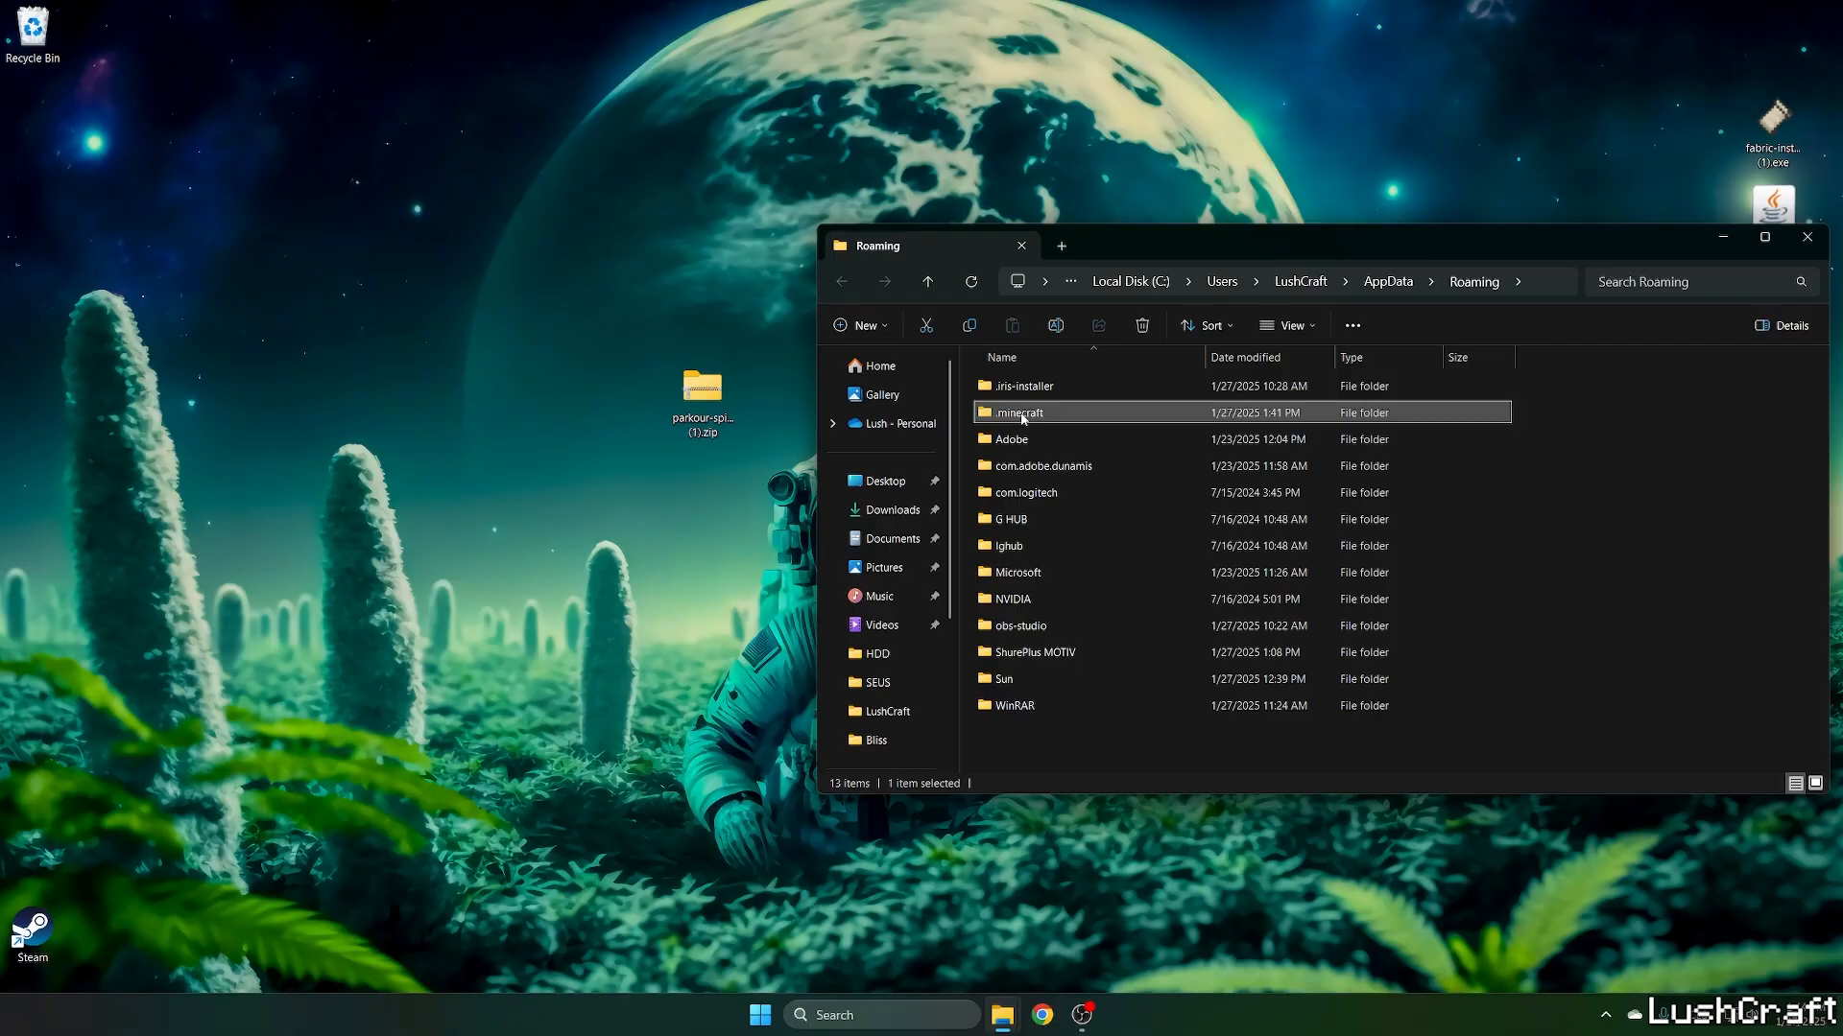
double_click(1020, 413)
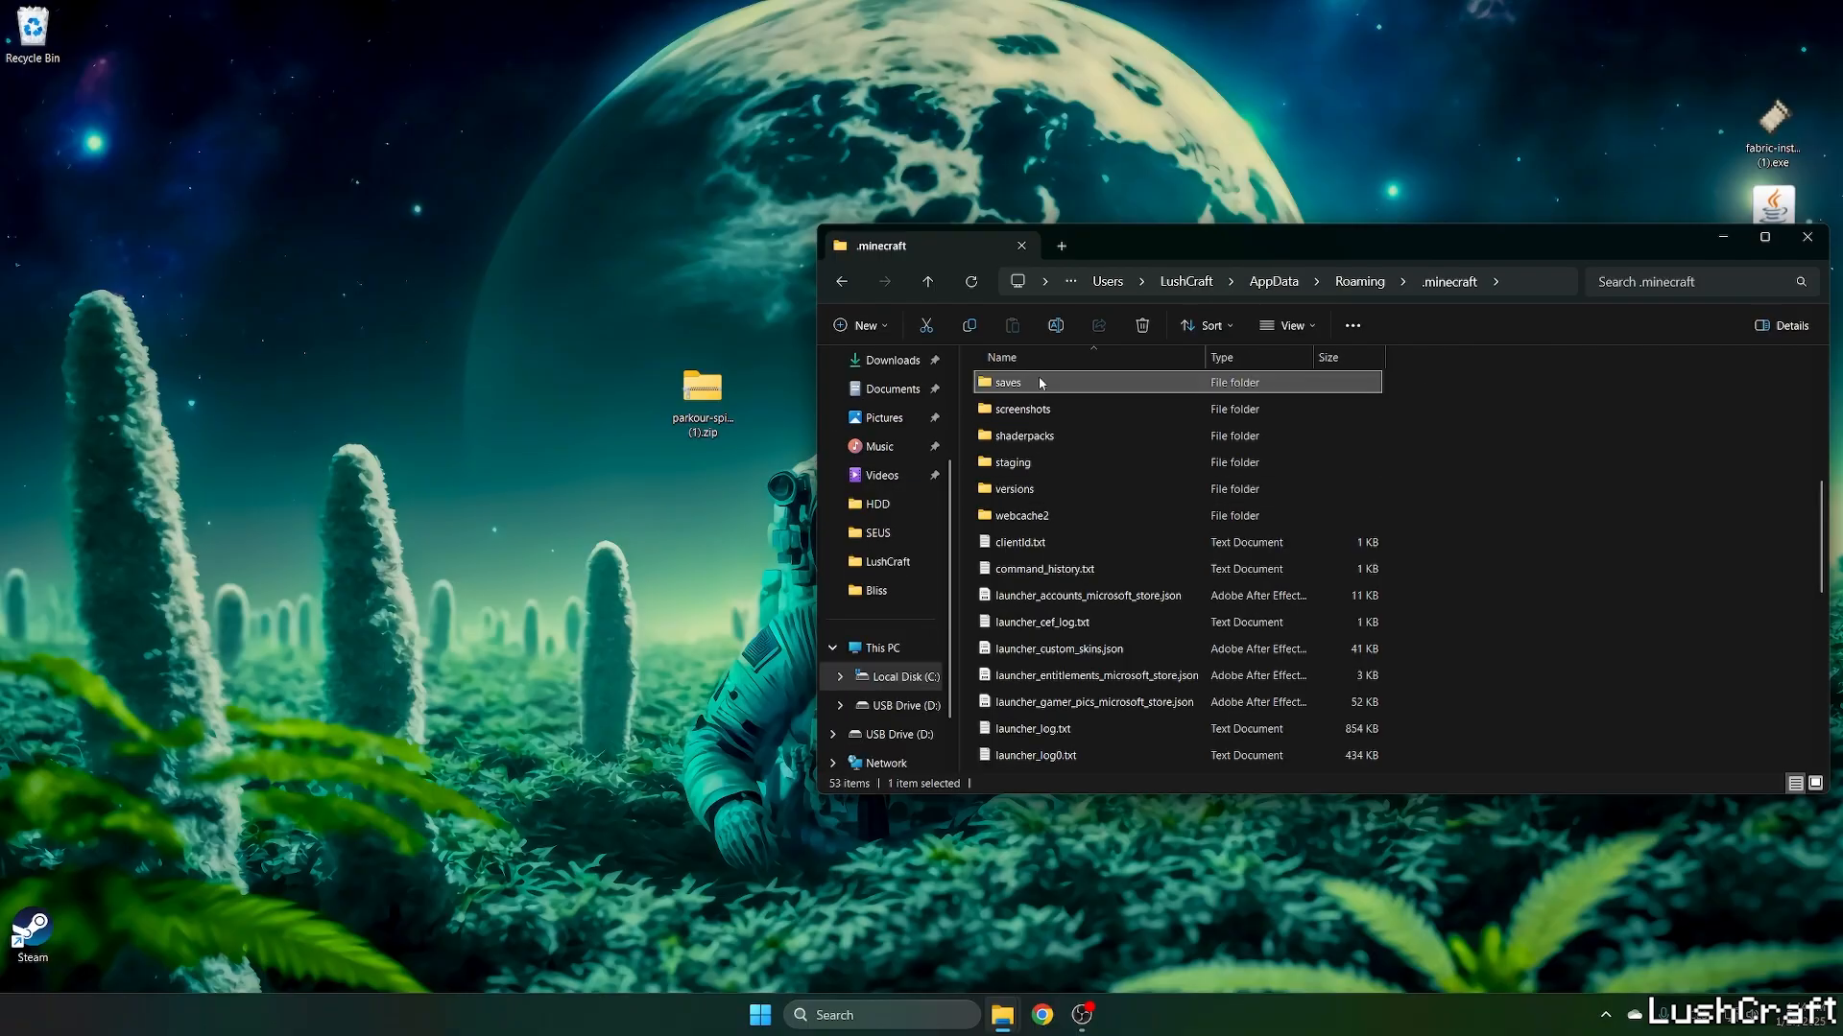
double_click(1013, 382)
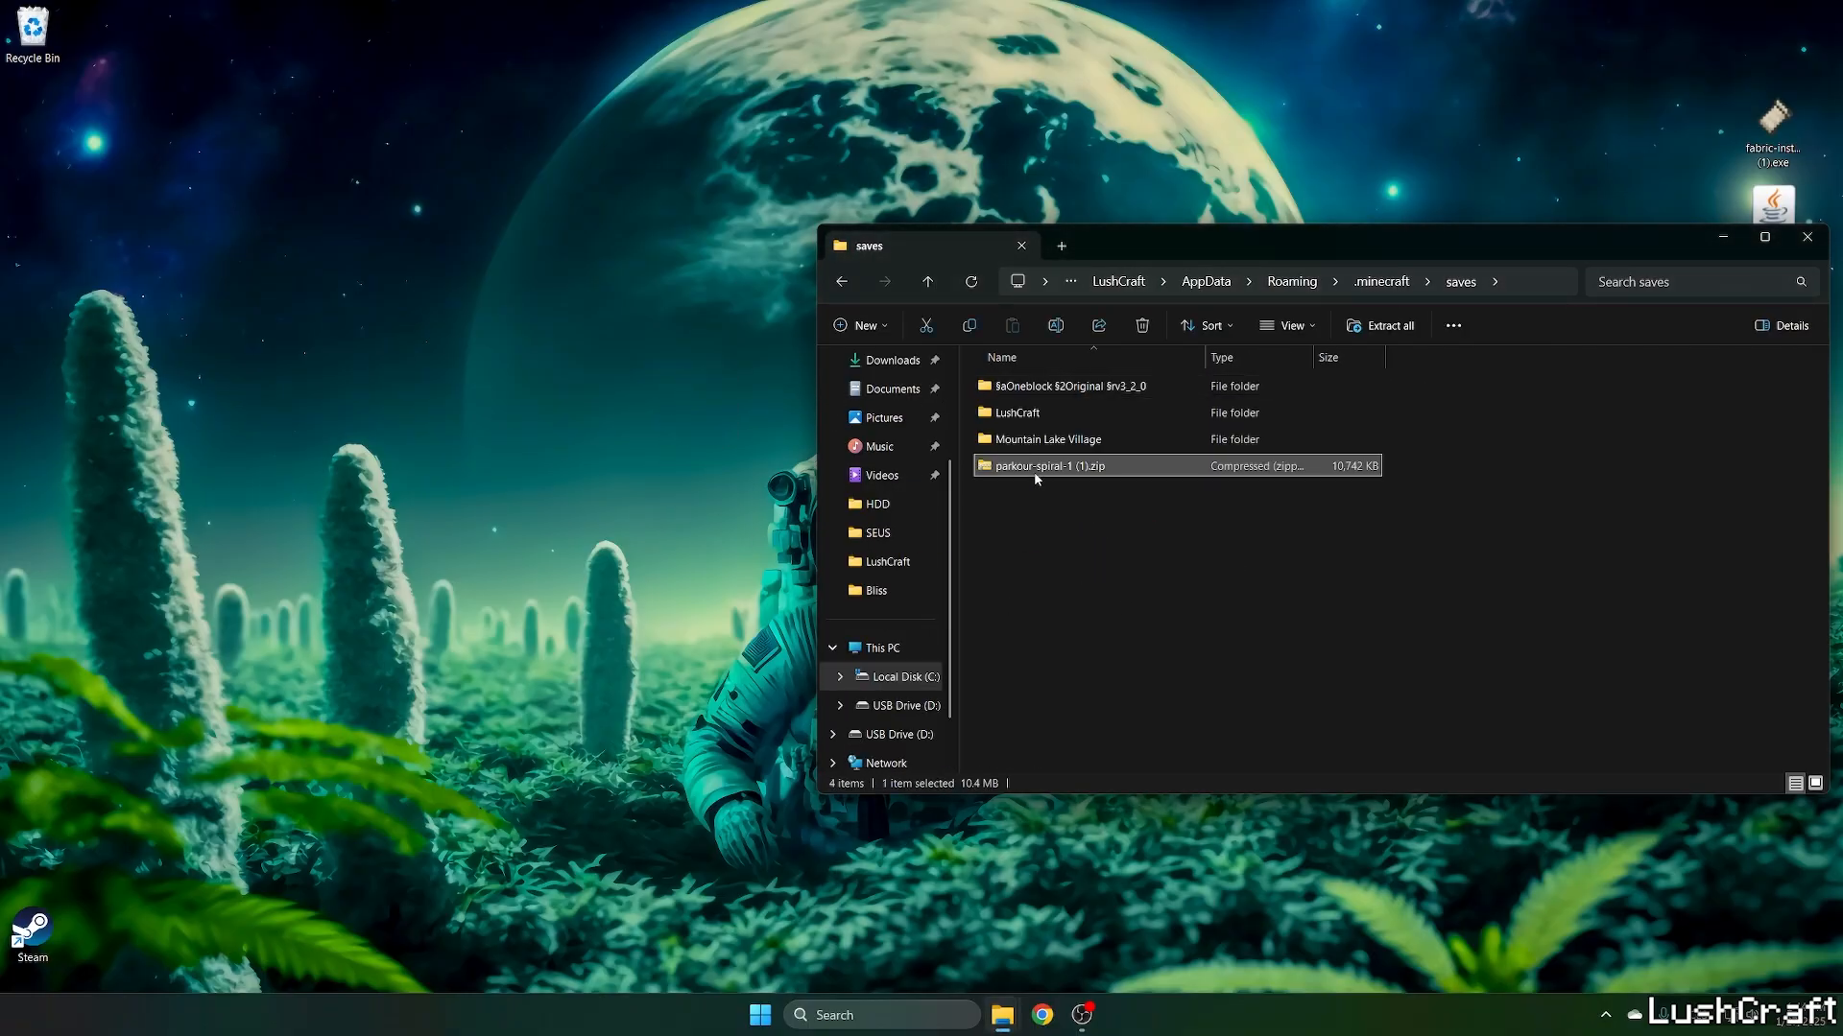
- Extract the parkour-spiral zip into a world folder in saves, then bring up the Start menu
right_click(1037, 466)
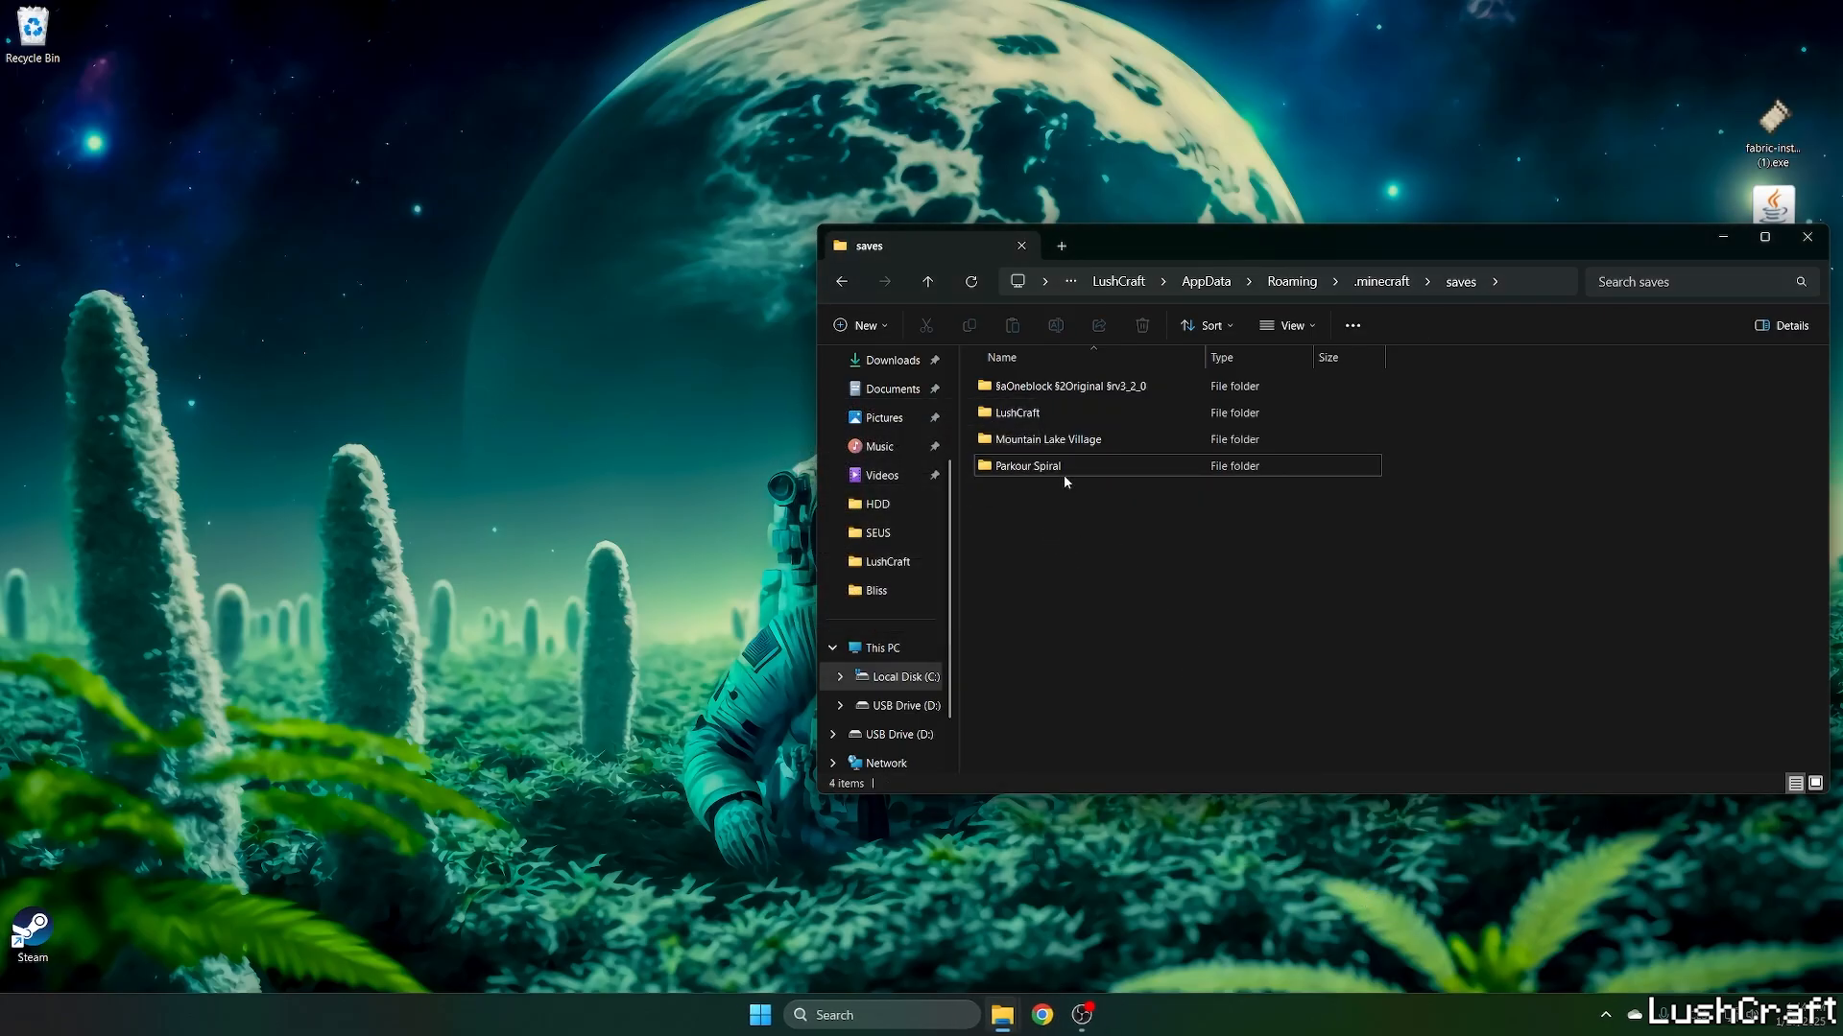
left_click(1027, 466)
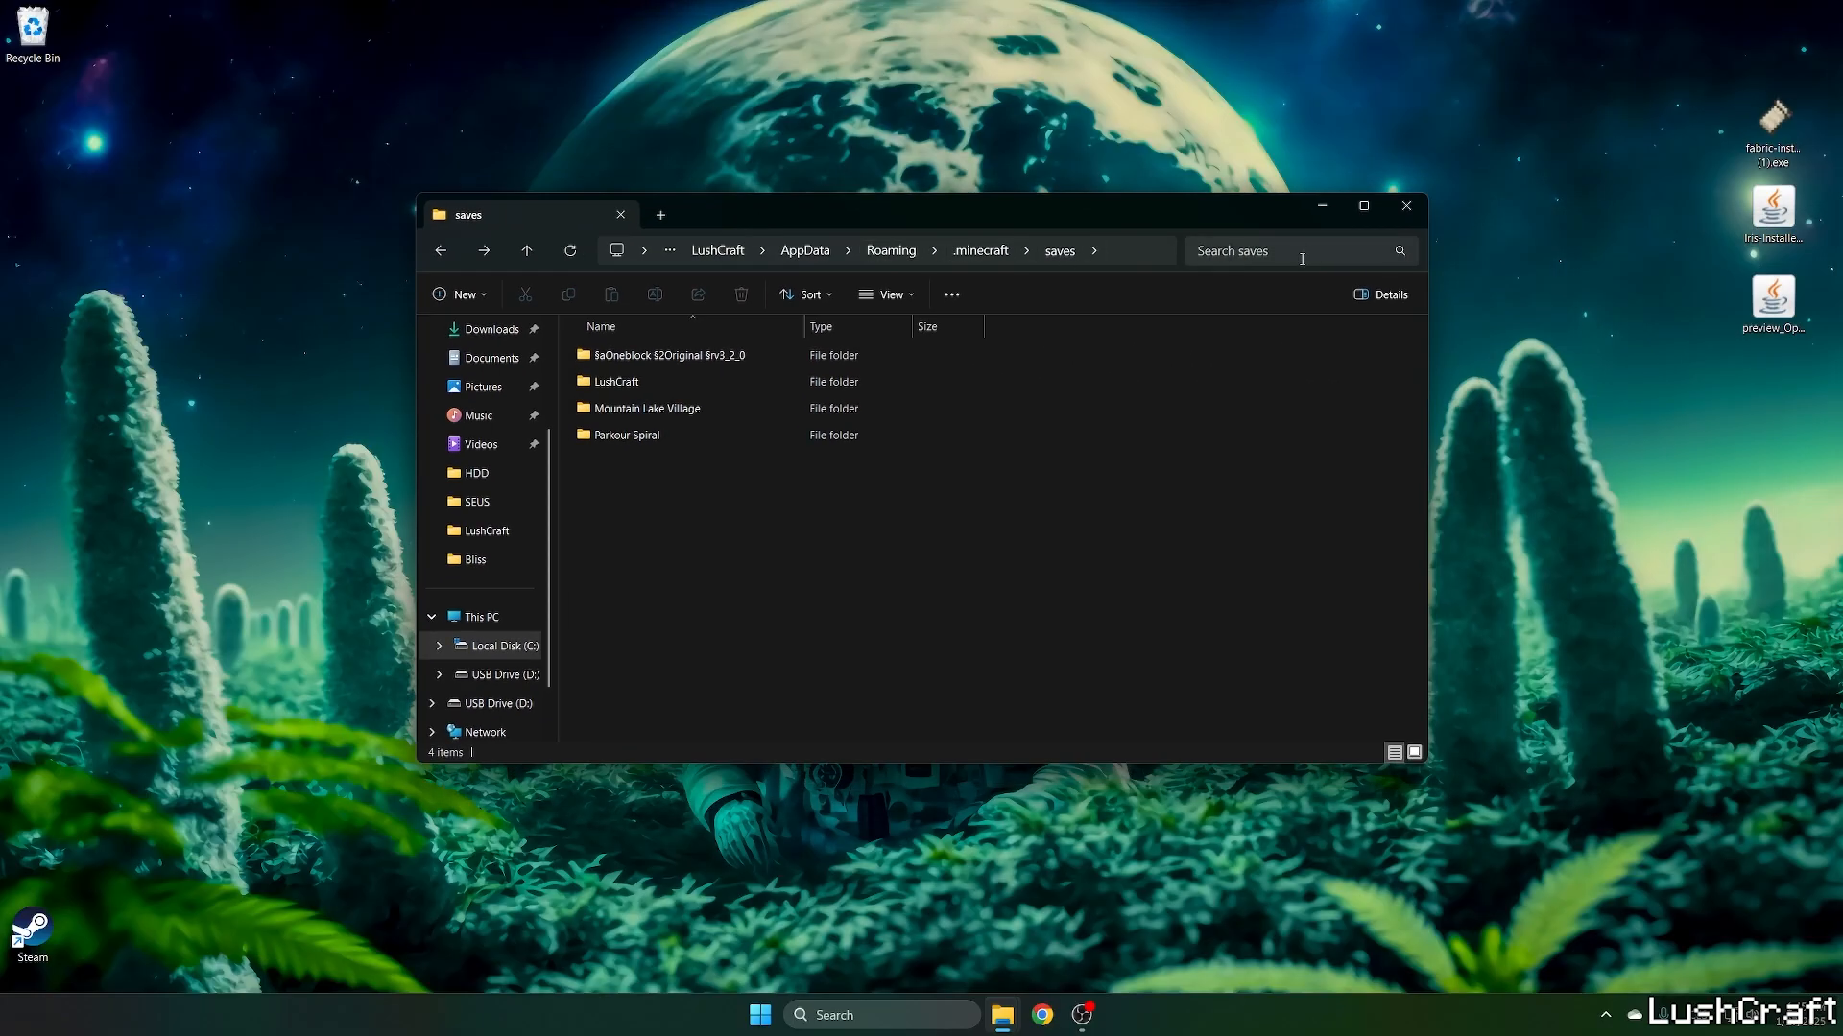
left_click(759, 1016)
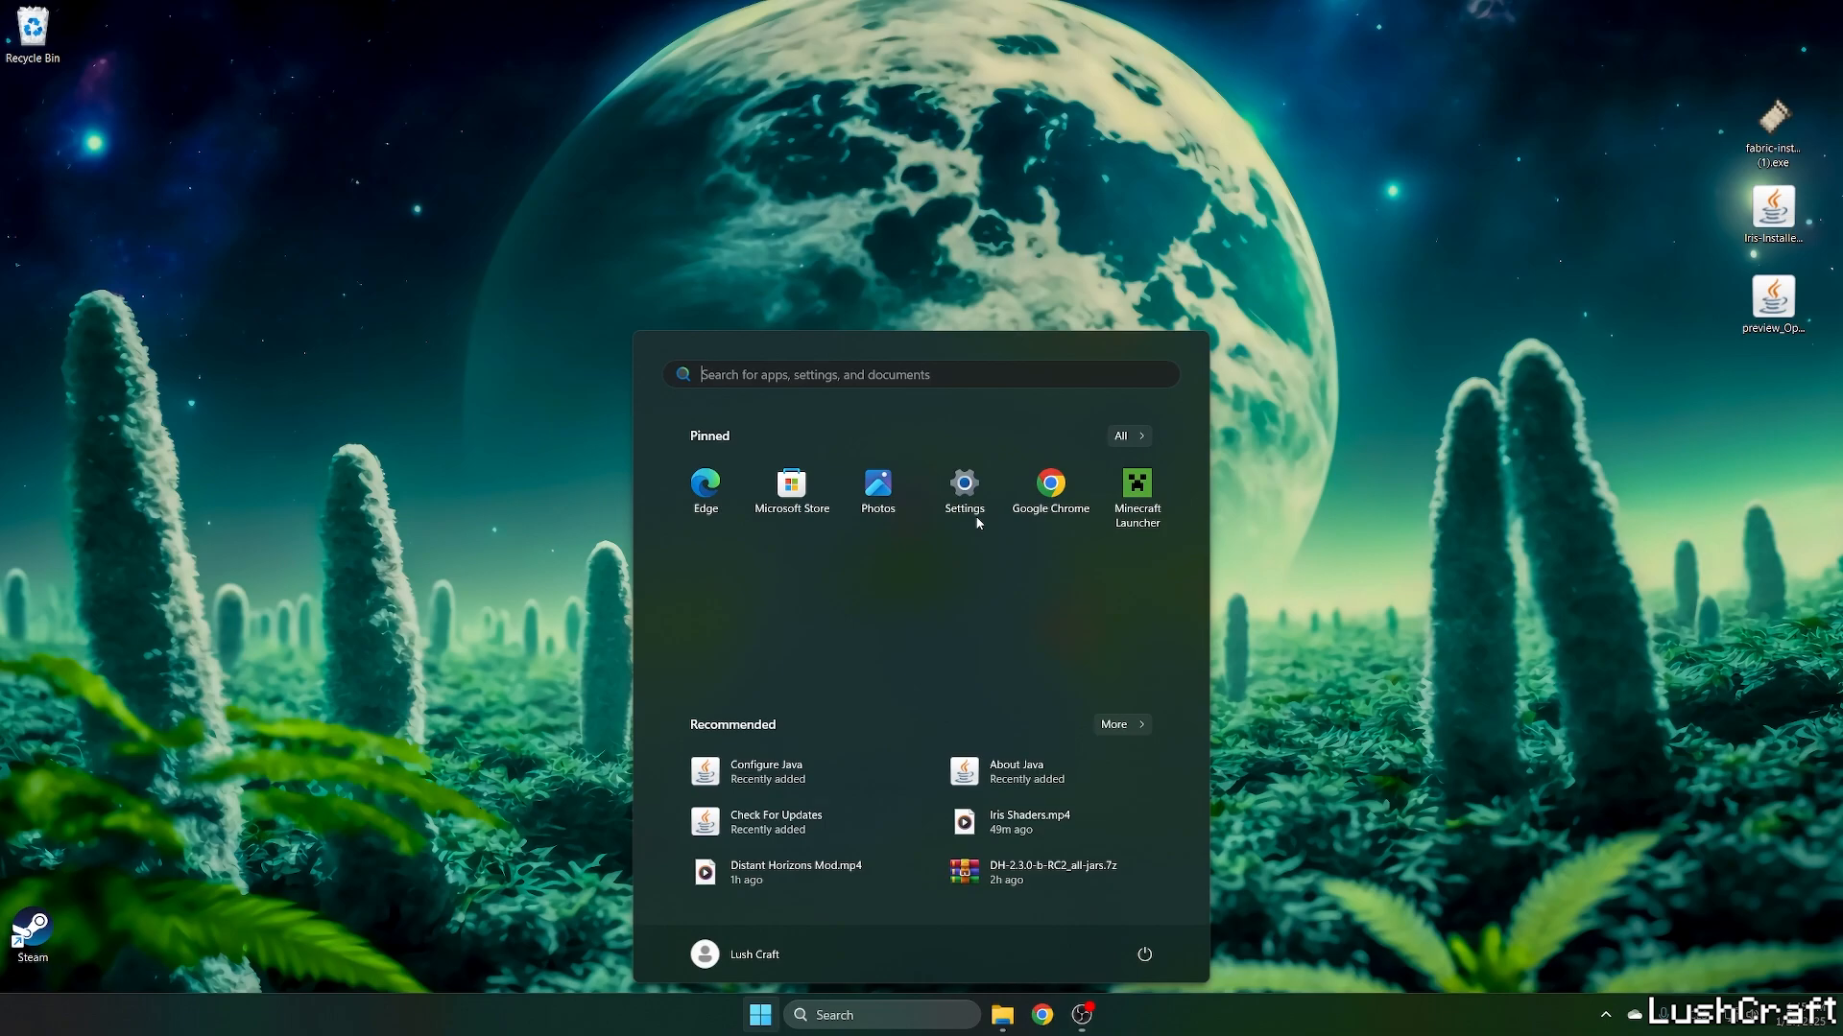
- Launch Minecraft Launcher and select 'Latest release 1.21.4' as the version to play
left_click(1136, 489)
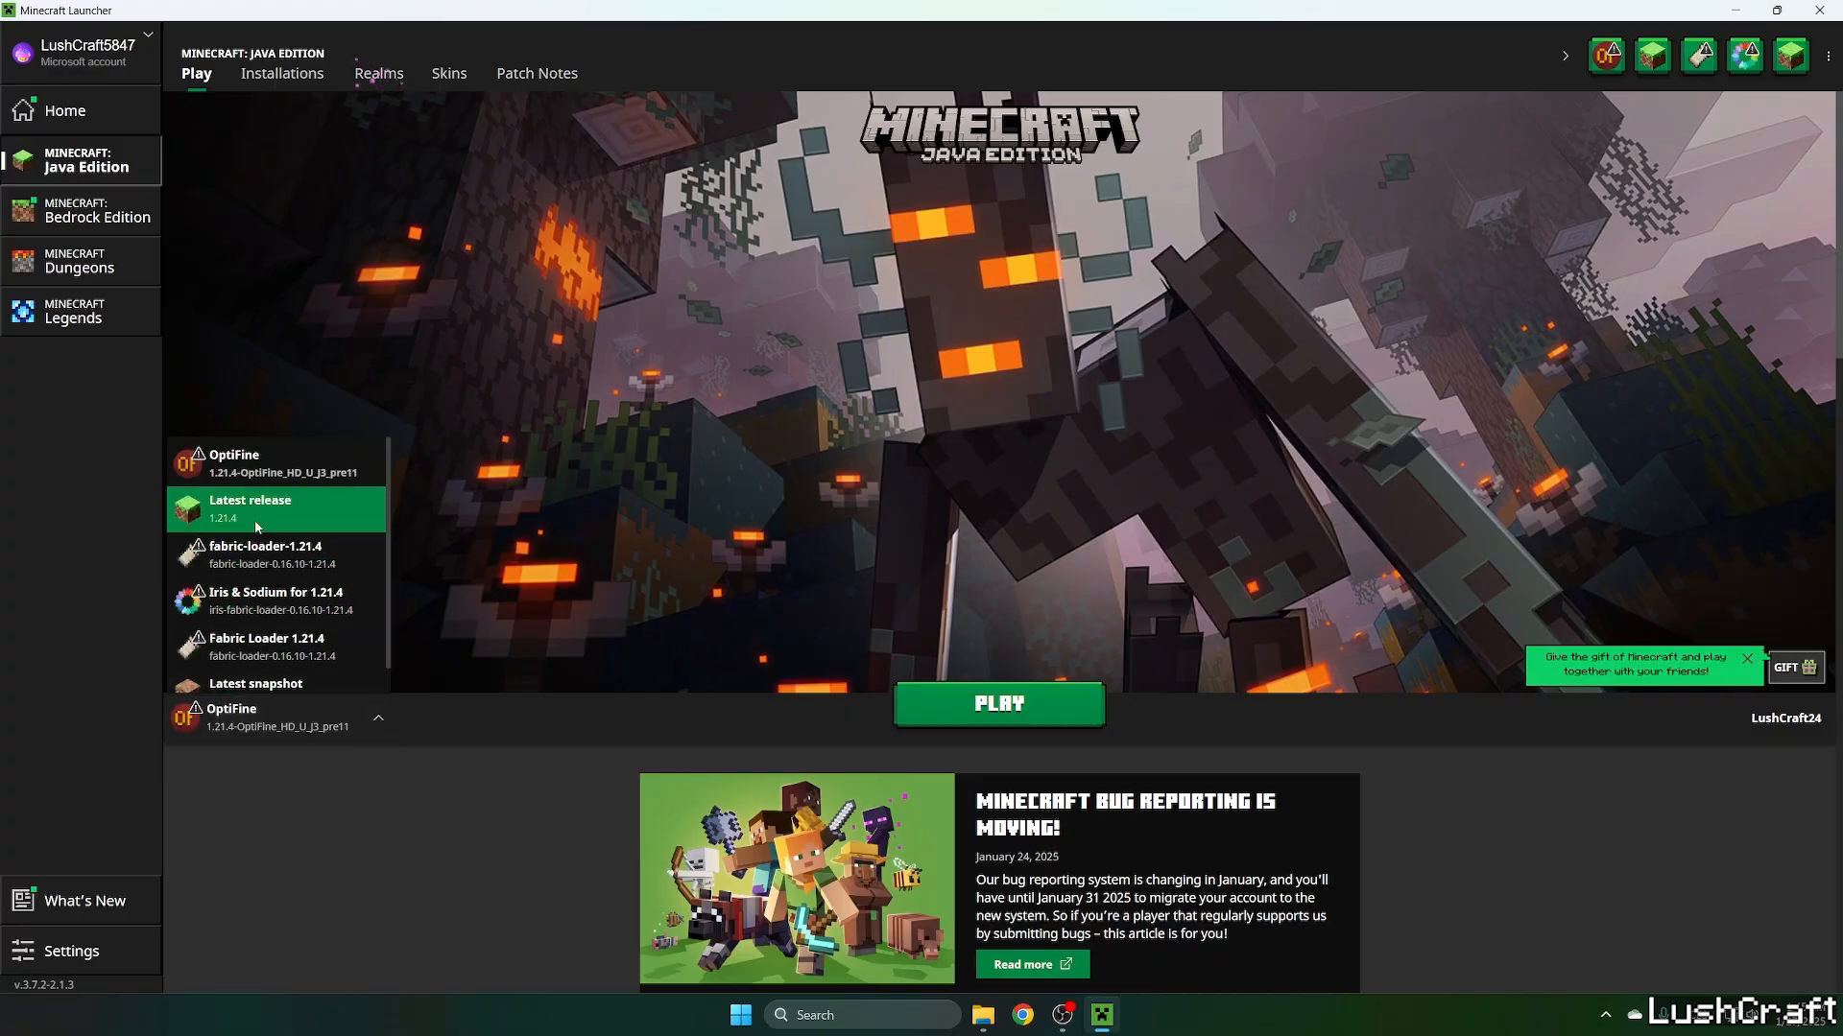
left_click(249, 463)
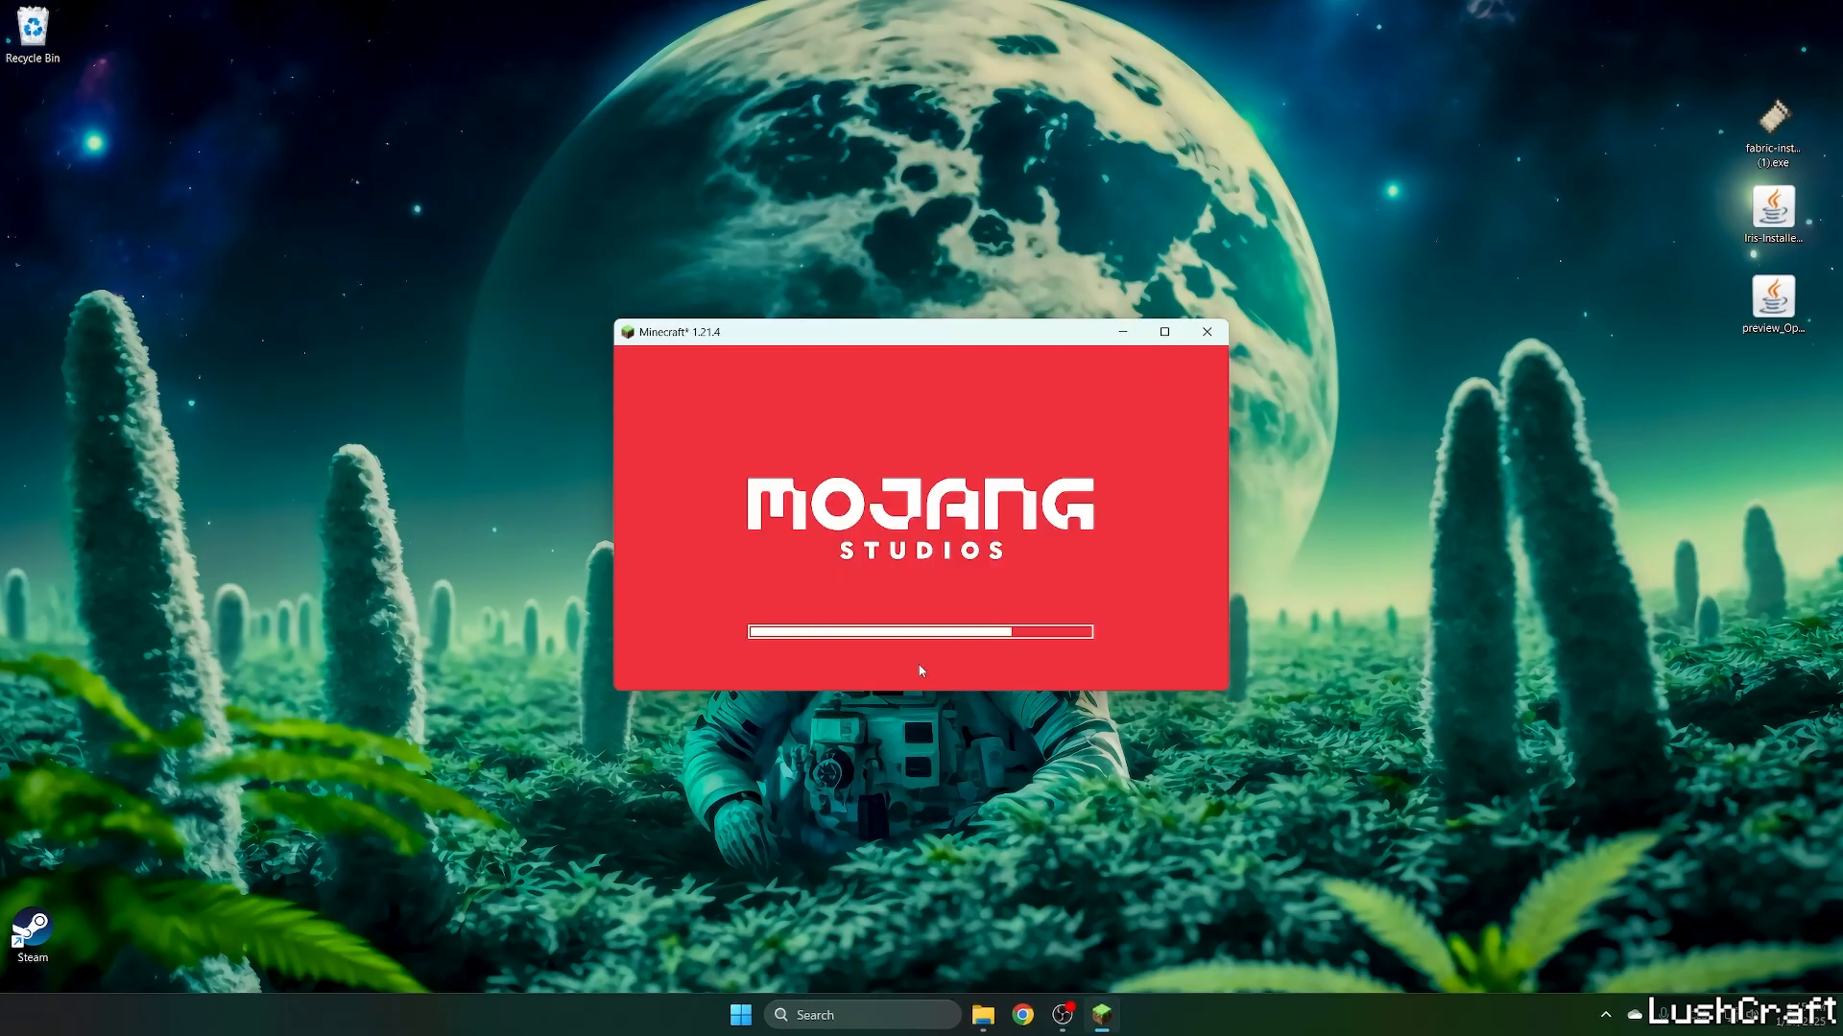
mouse_move(1054, 430)
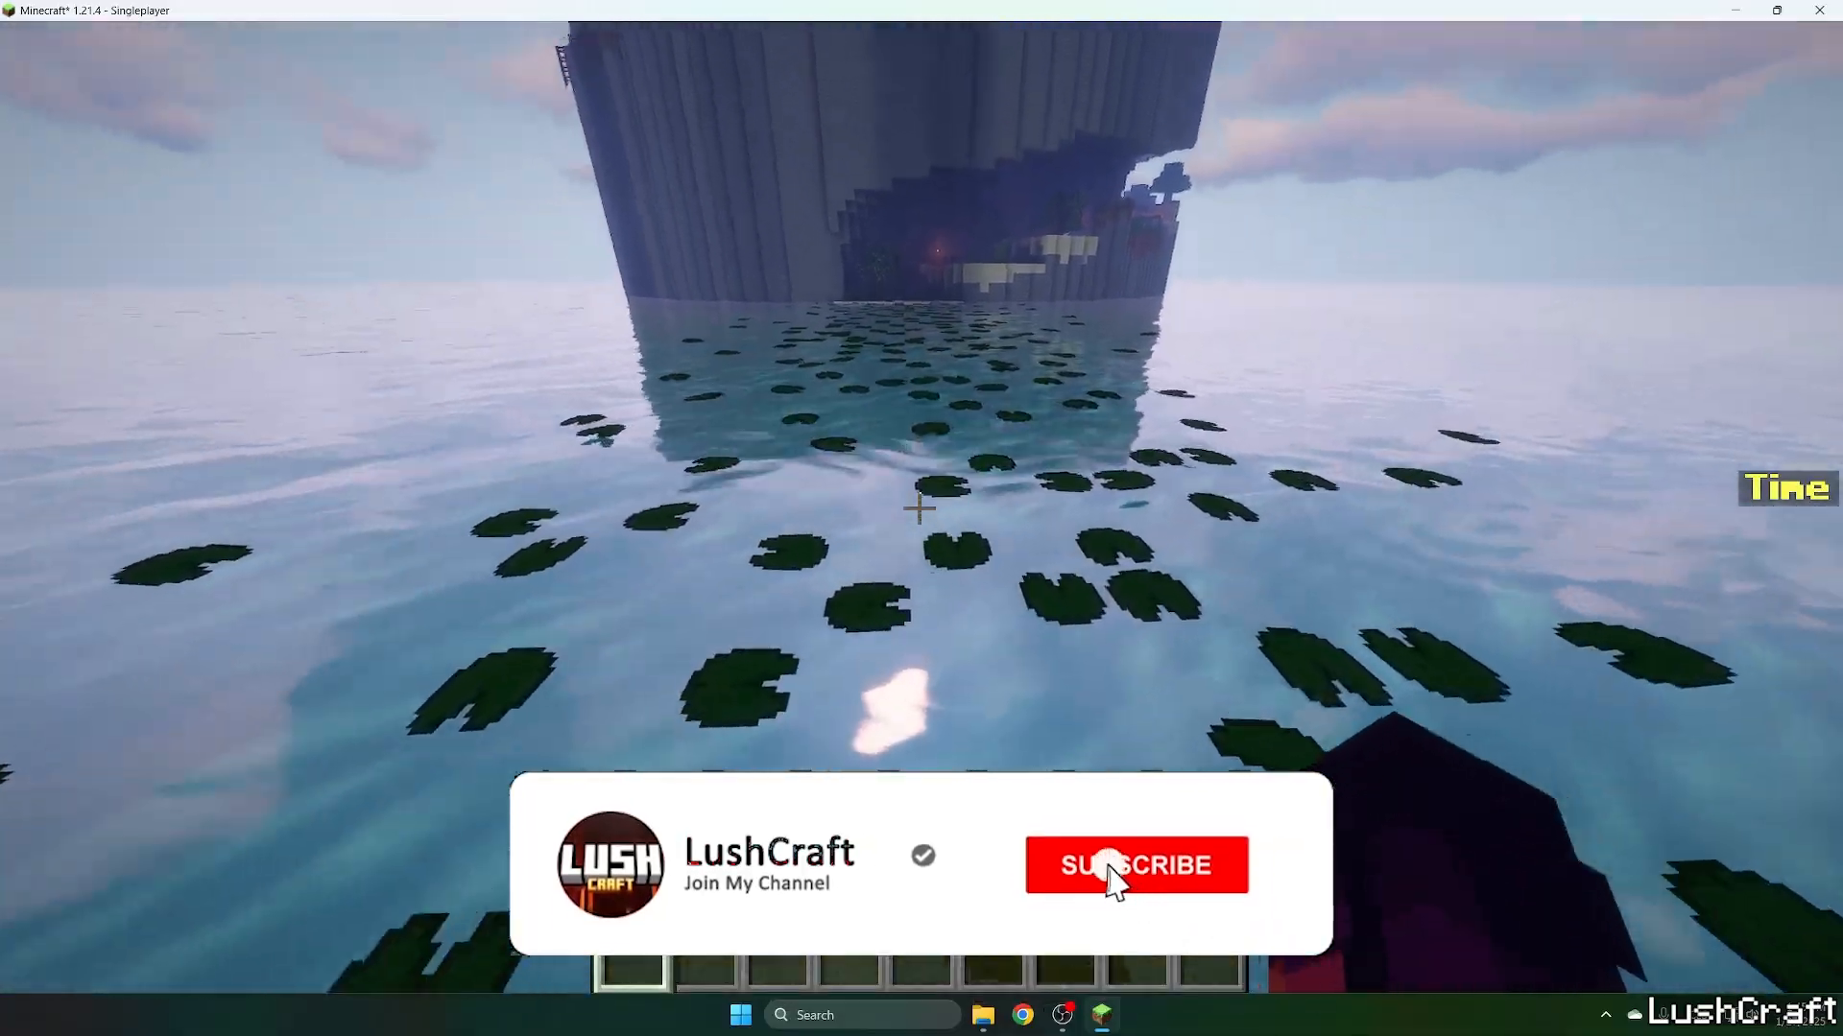
- Play the selected Parkour Spiral world in singleplayer
left_click(1136, 865)
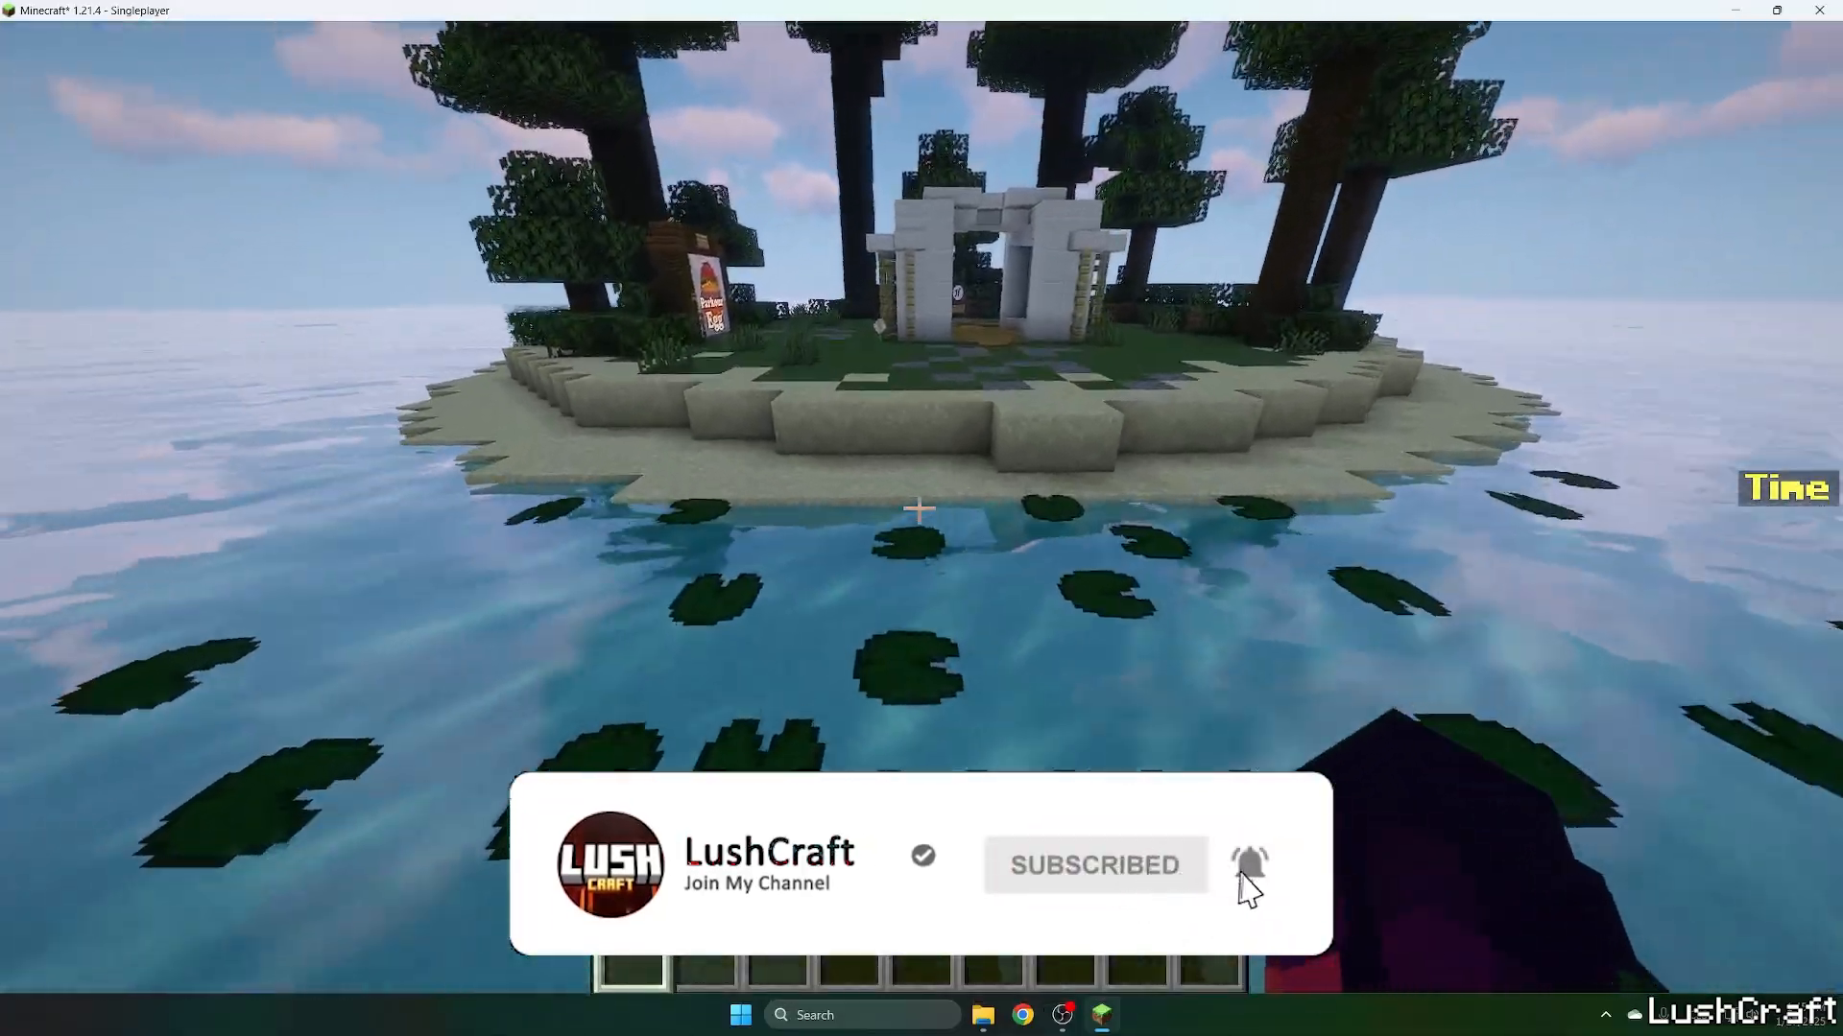